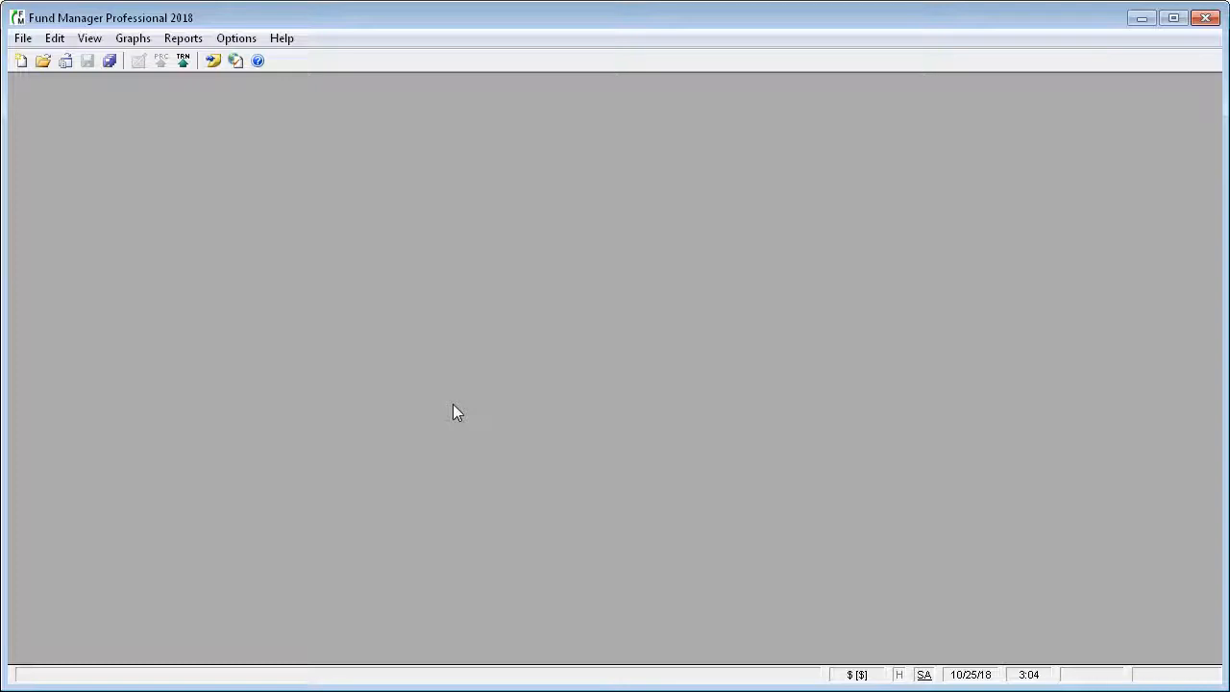
{"action": "mouse_move", "coordinate": [106, 105]}
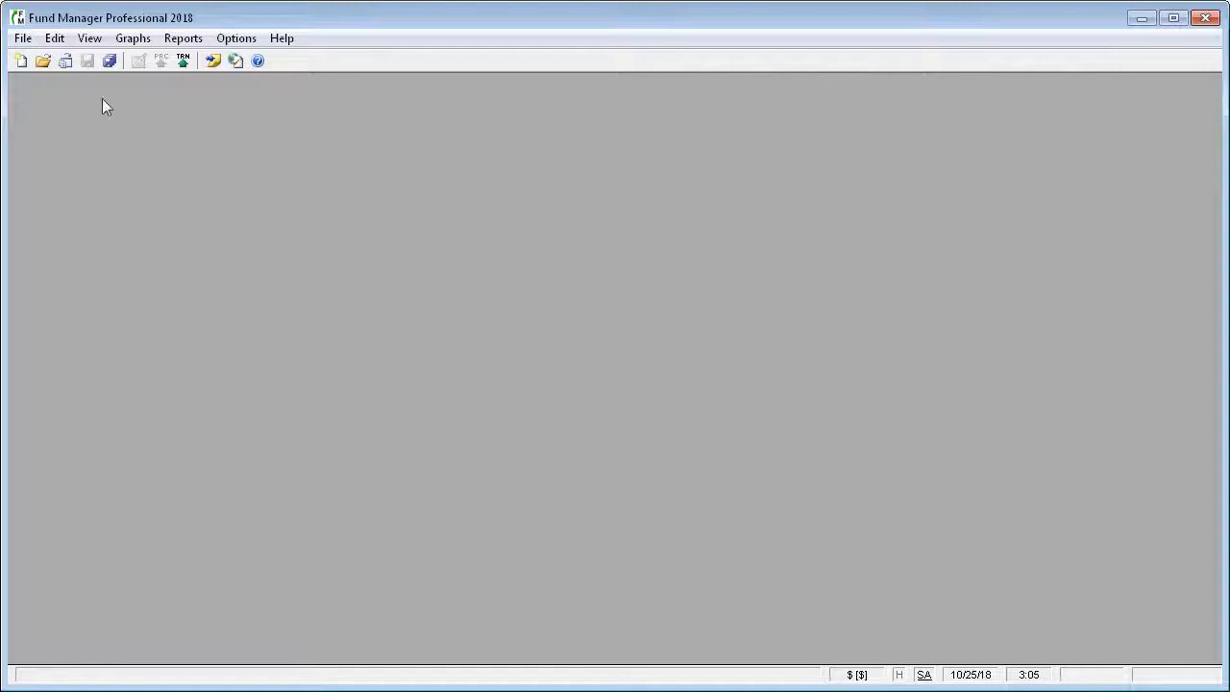
Show the File menu commands with no portfolio loaded.
{"action": "left_click", "coordinate": [23, 38]}
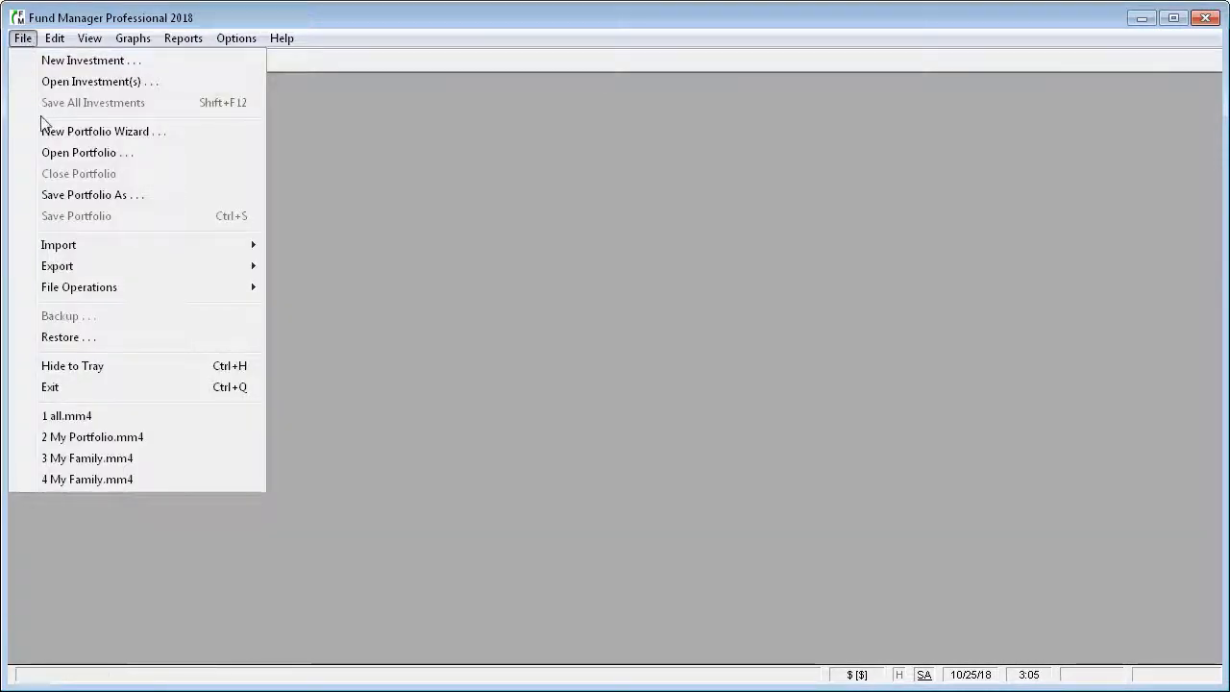
Start the New Portfolio Wizard and name the portfolio My Brokerage Account.
{"action": "left_click", "coordinate": [96, 131]}
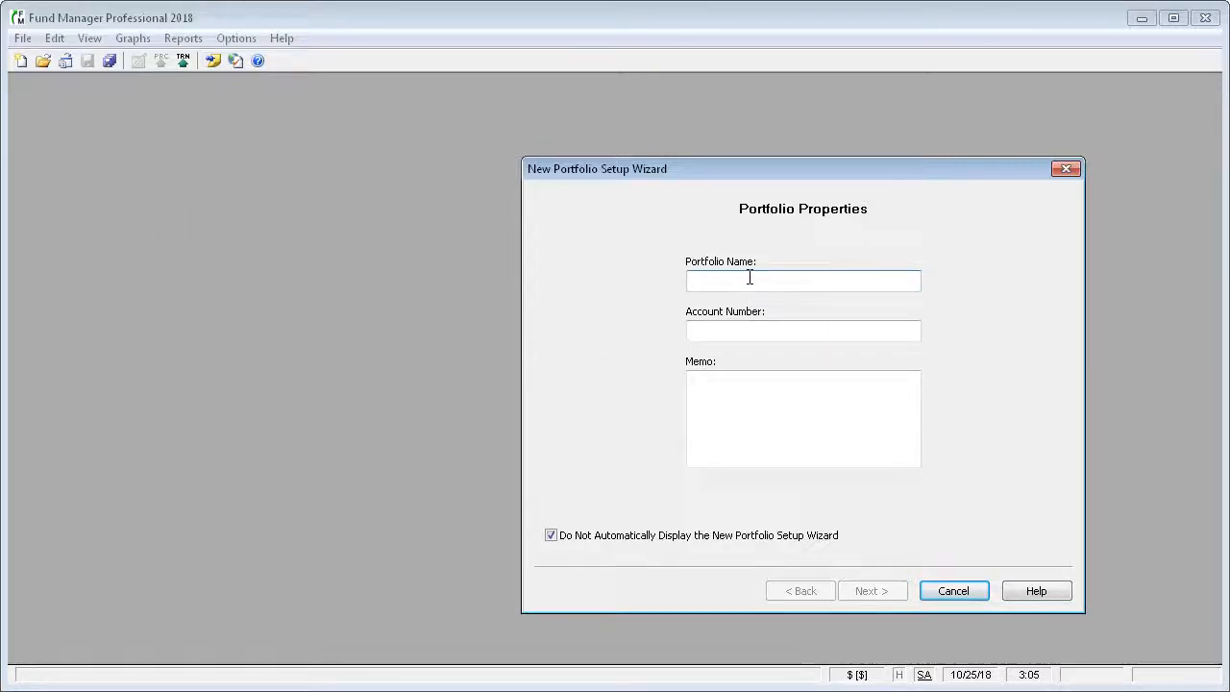
{"action": "type", "text": "My Brokerage Account"}
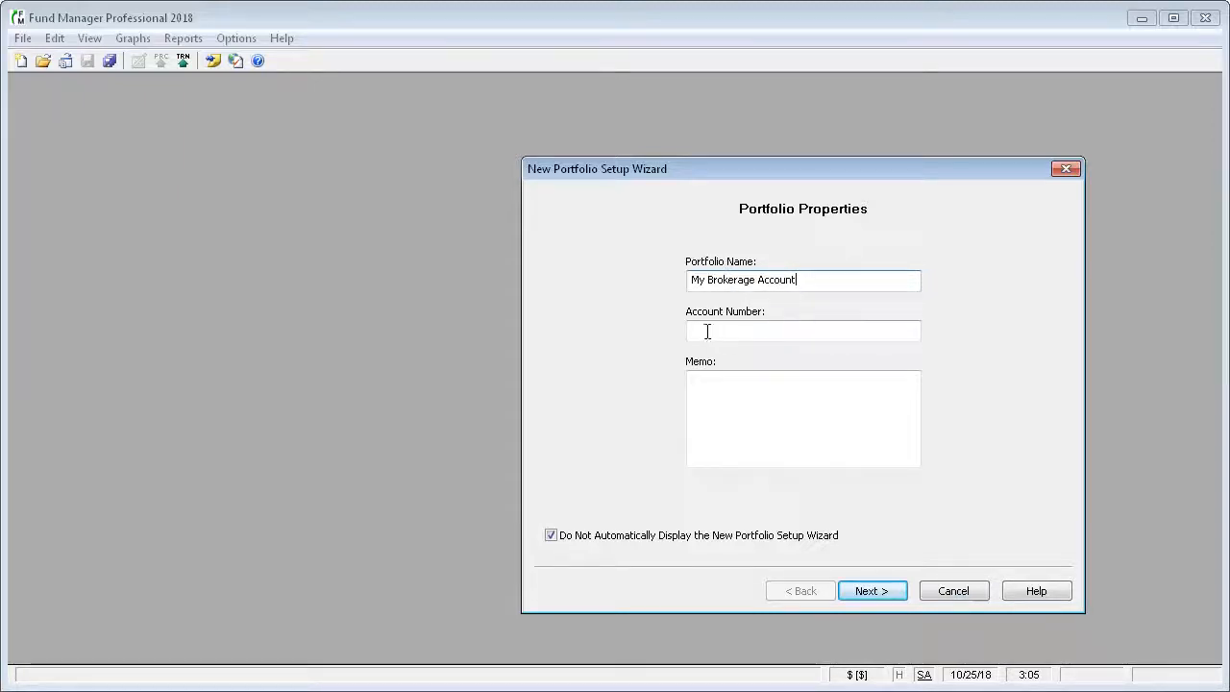
{"action": "left_click", "coordinate": [804, 331]}
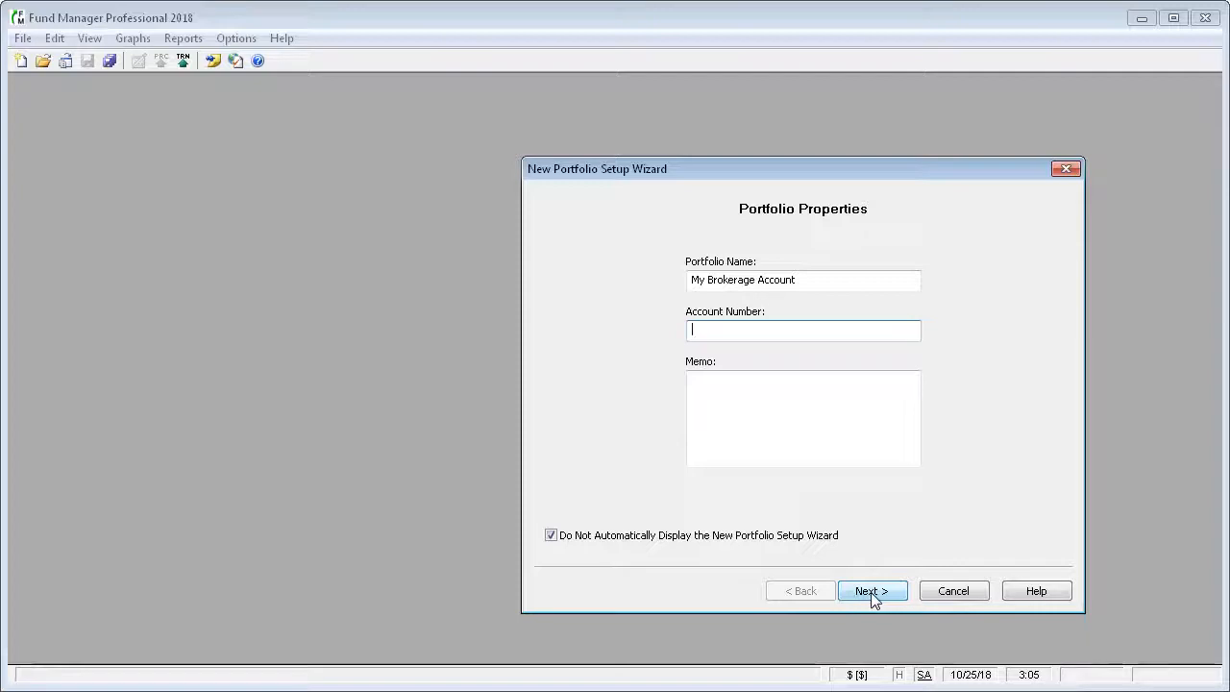
Enable online transaction/position retrieval from TD Ameritrade with user ID 12345678 and a password.
{"action": "left_click", "coordinate": [871, 590]}
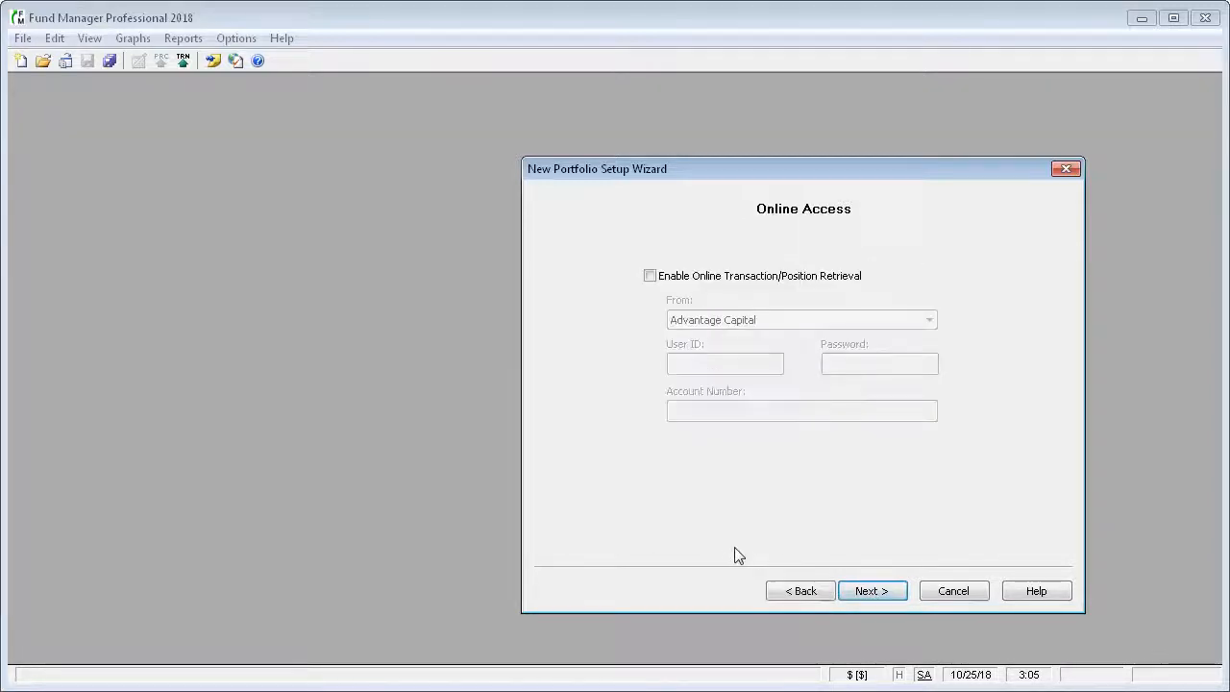
{"action": "left_click", "coordinate": [650, 276]}
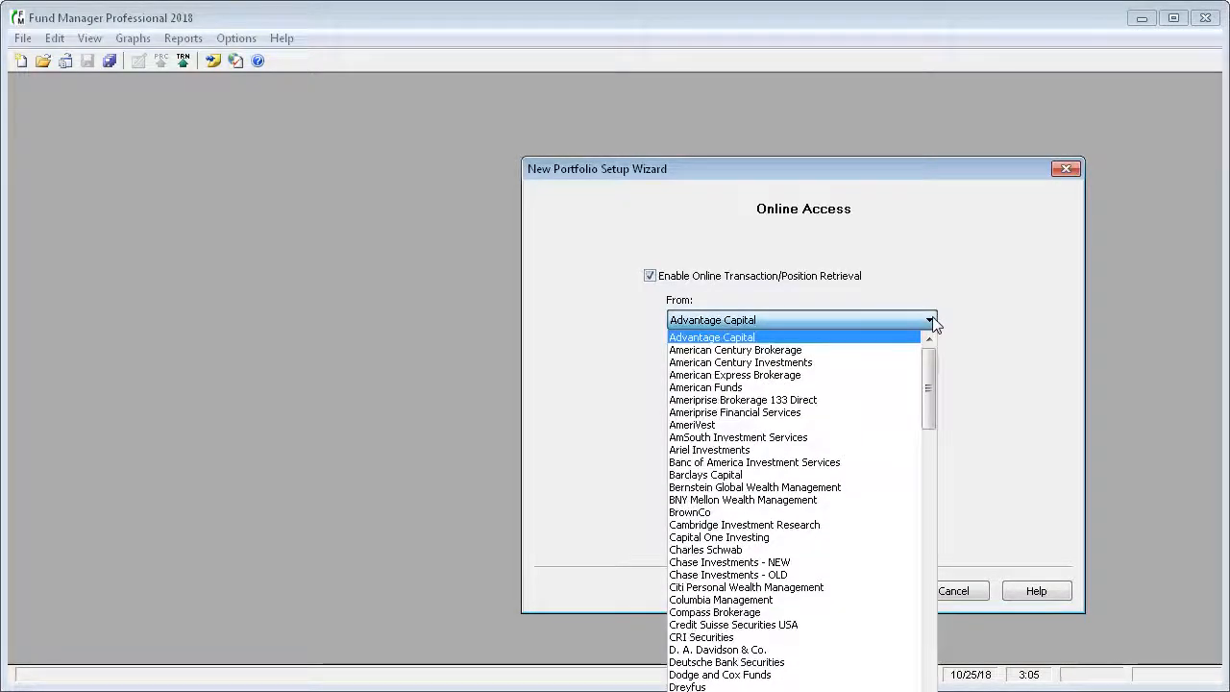
{"action": "scroll", "scroll_direction": "down", "scroll_amount": 3}
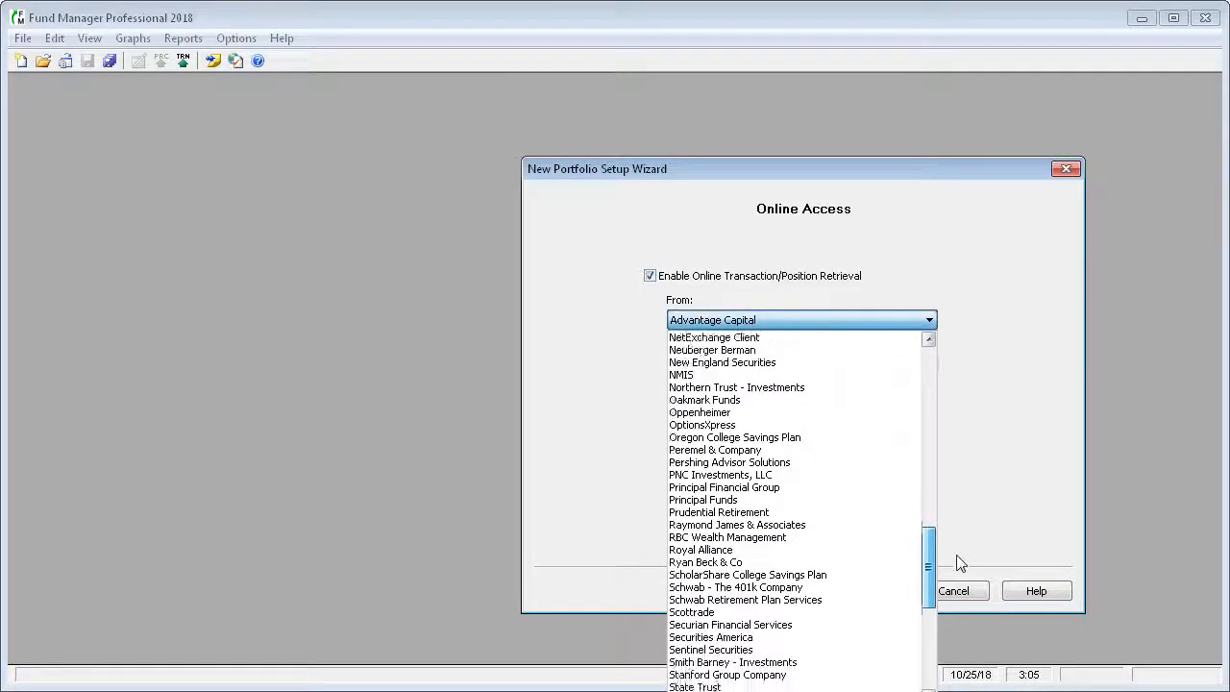
{"action": "scroll", "scroll_direction": "down", "scroll_amount": 3}
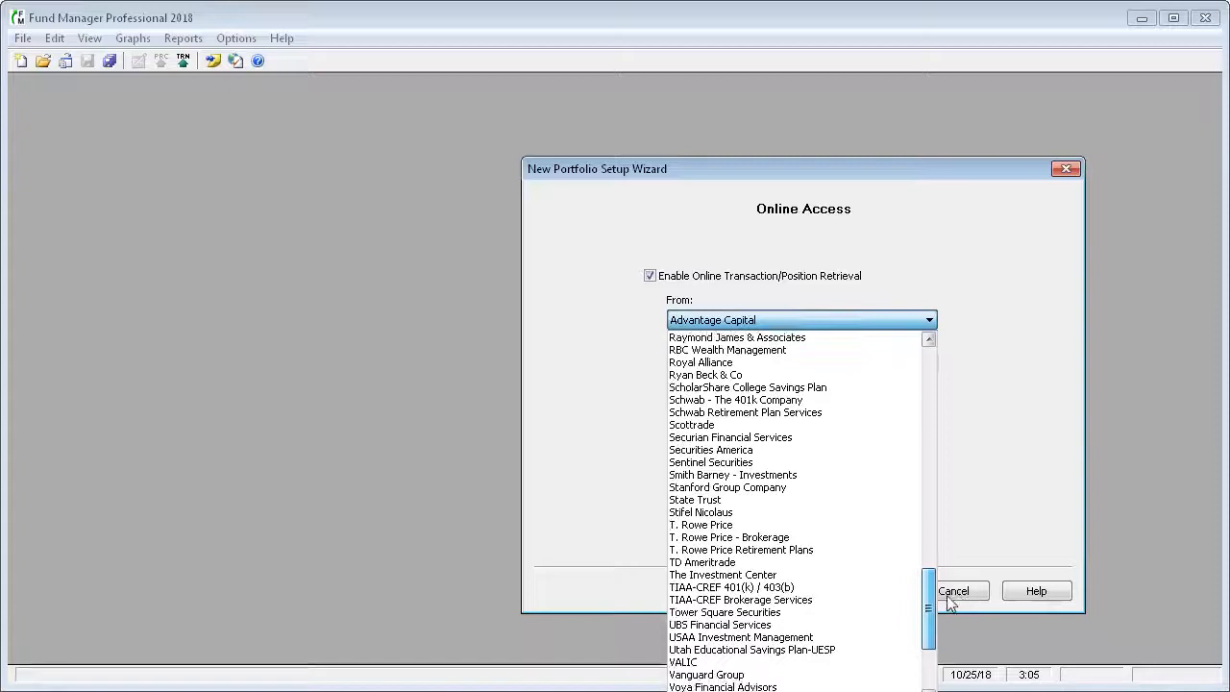
{"action": "left_click", "coordinate": [702, 561]}
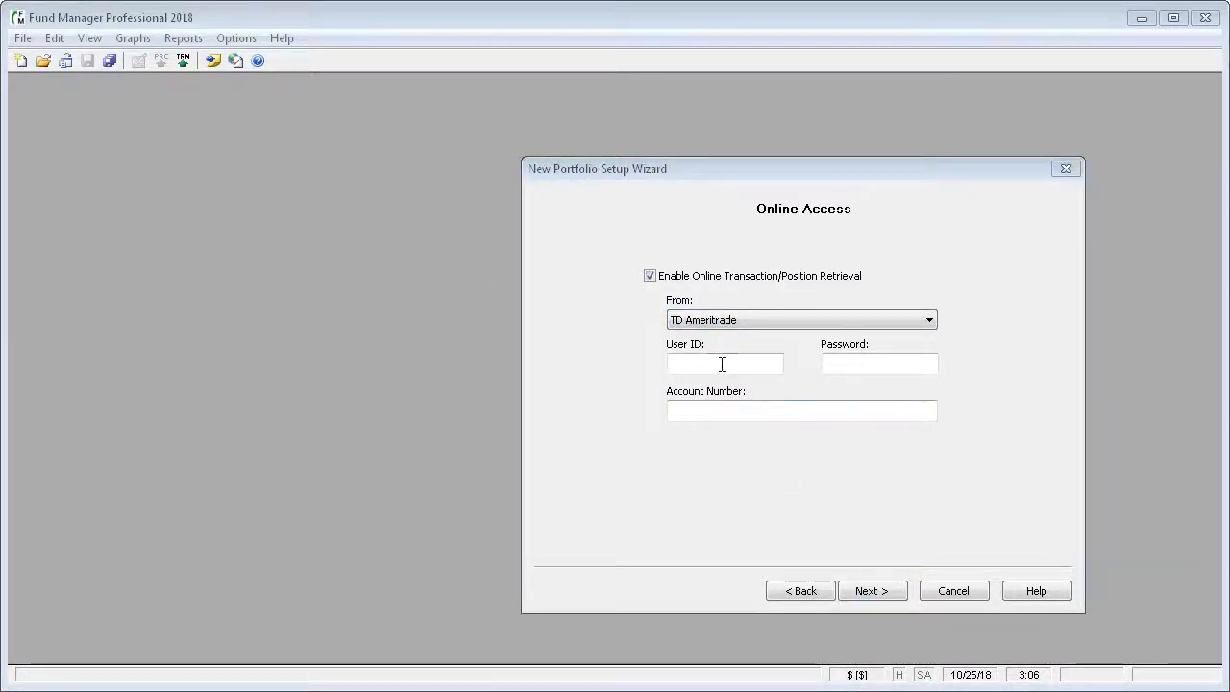
{"action": "type", "text": "12345678"}
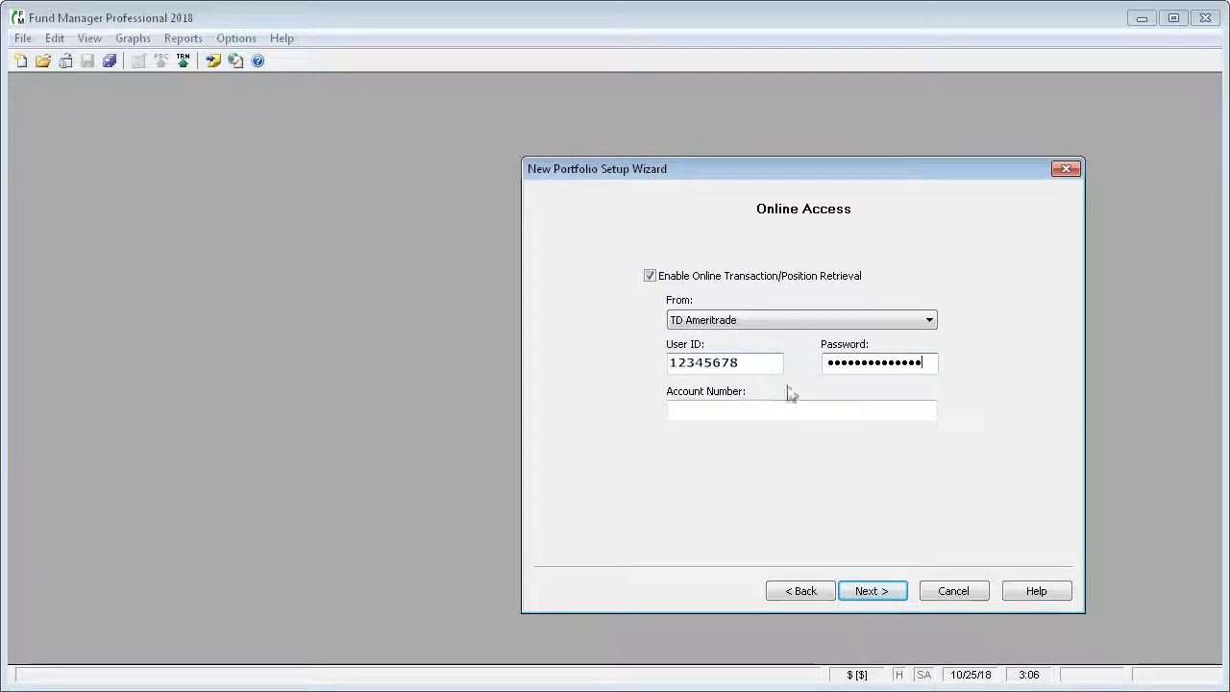
{"action": "left_click", "coordinate": [873, 590]}
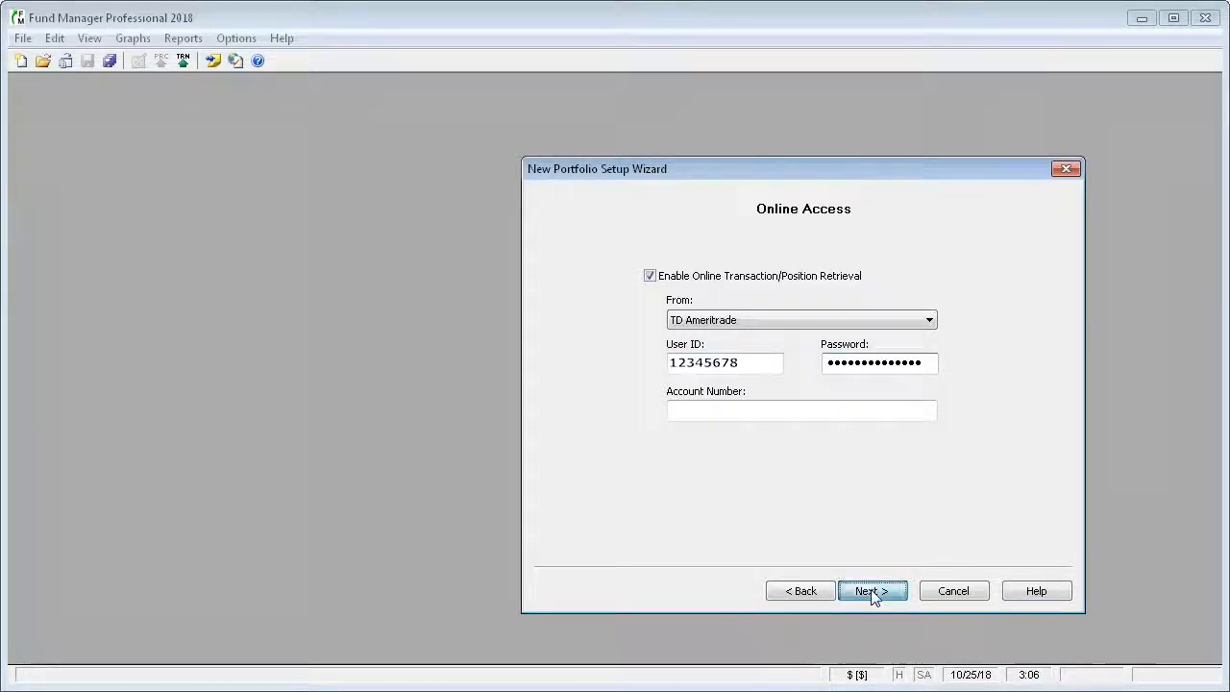
Try the Manually Enter Positions method and view its Add New Investments list.
{"action": "left_click", "coordinate": [871, 590]}
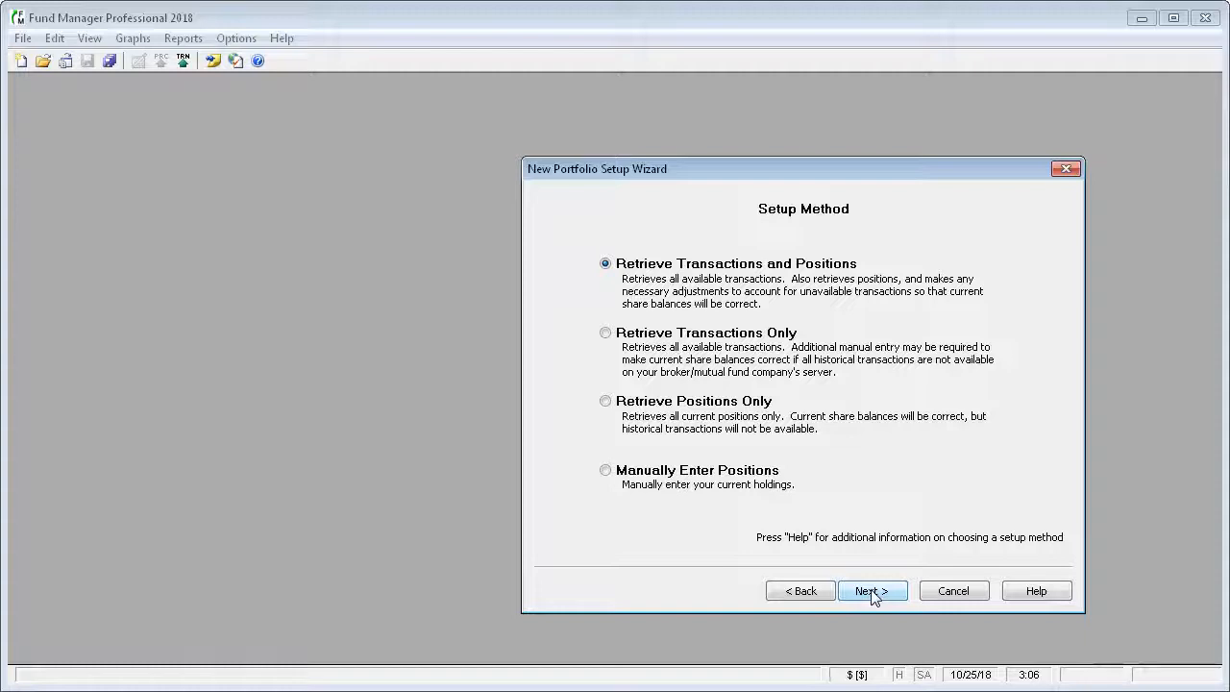
{"action": "left_click", "coordinate": [606, 402]}
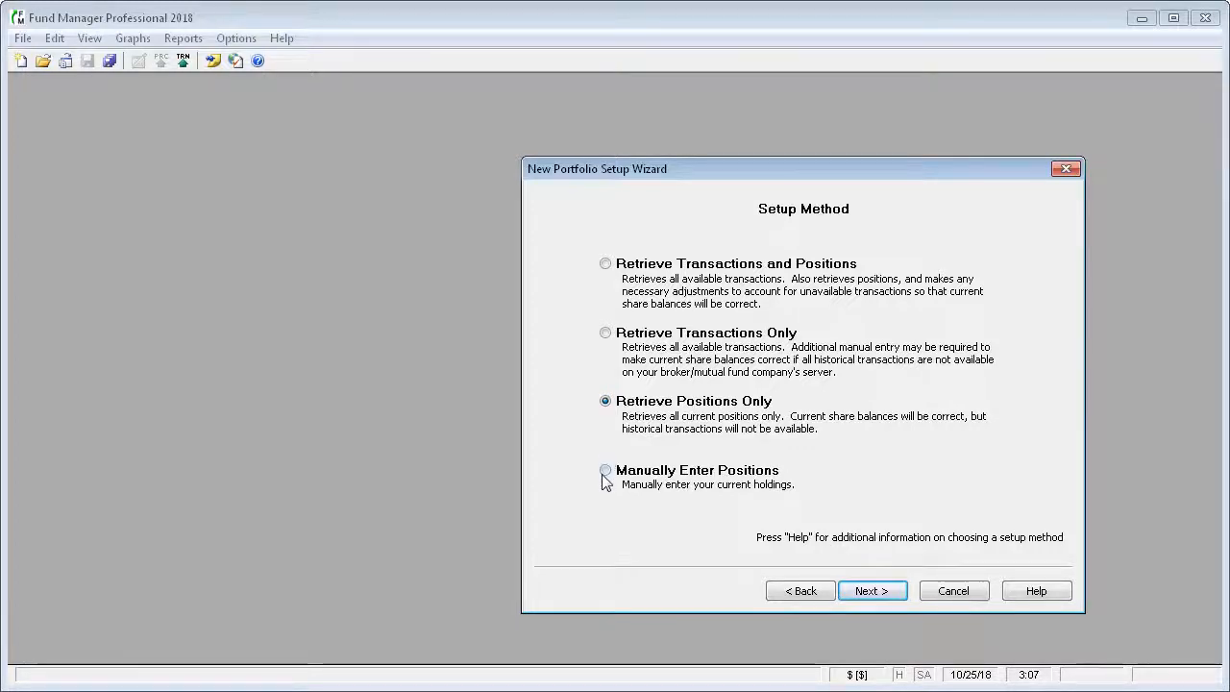
{"action": "left_click", "coordinate": [605, 469]}
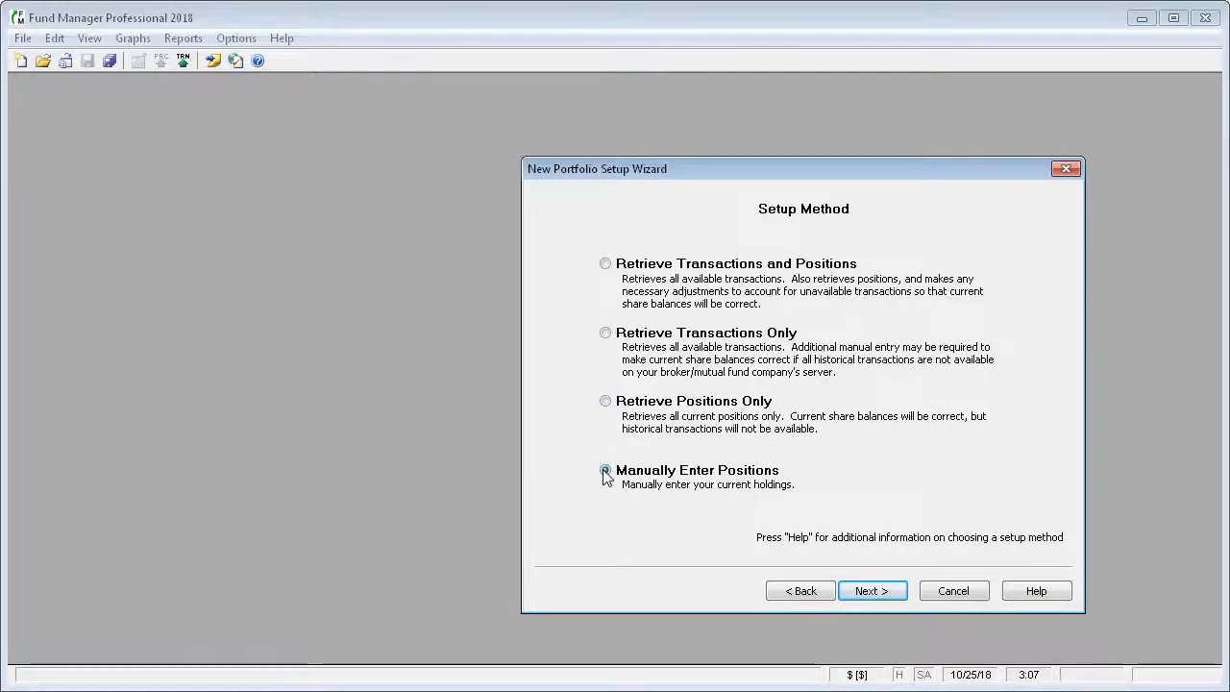
{"action": "left_click", "coordinate": [605, 469]}
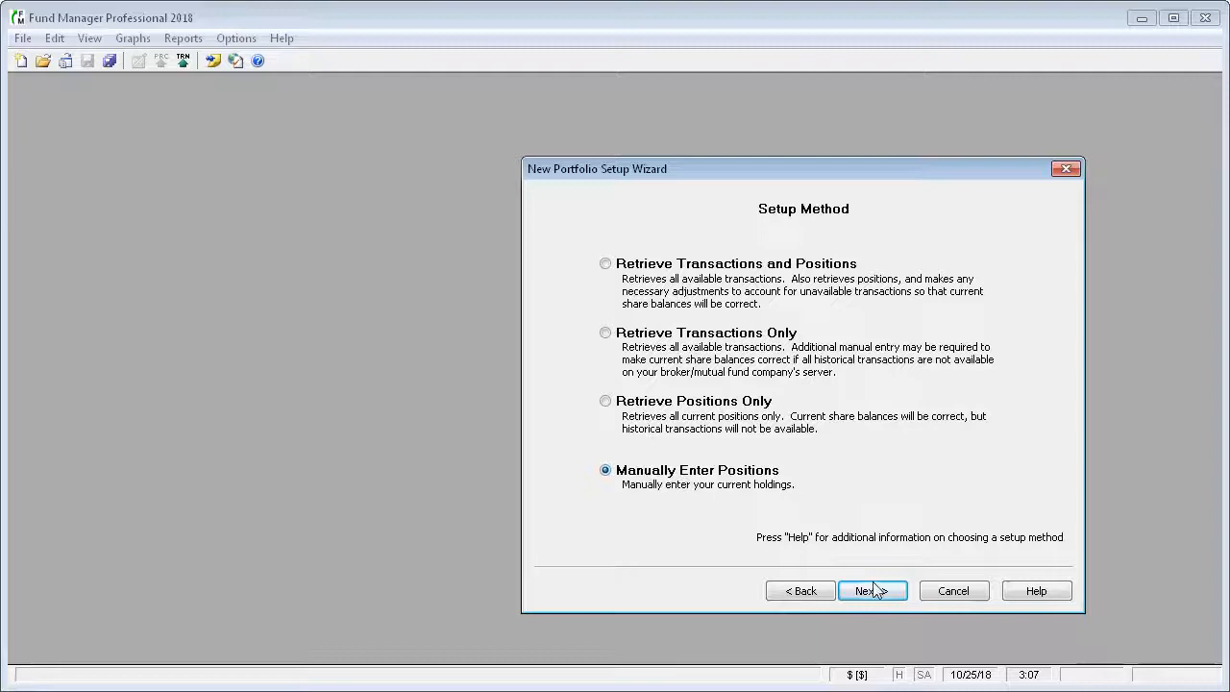
{"action": "left_click", "coordinate": [871, 590]}
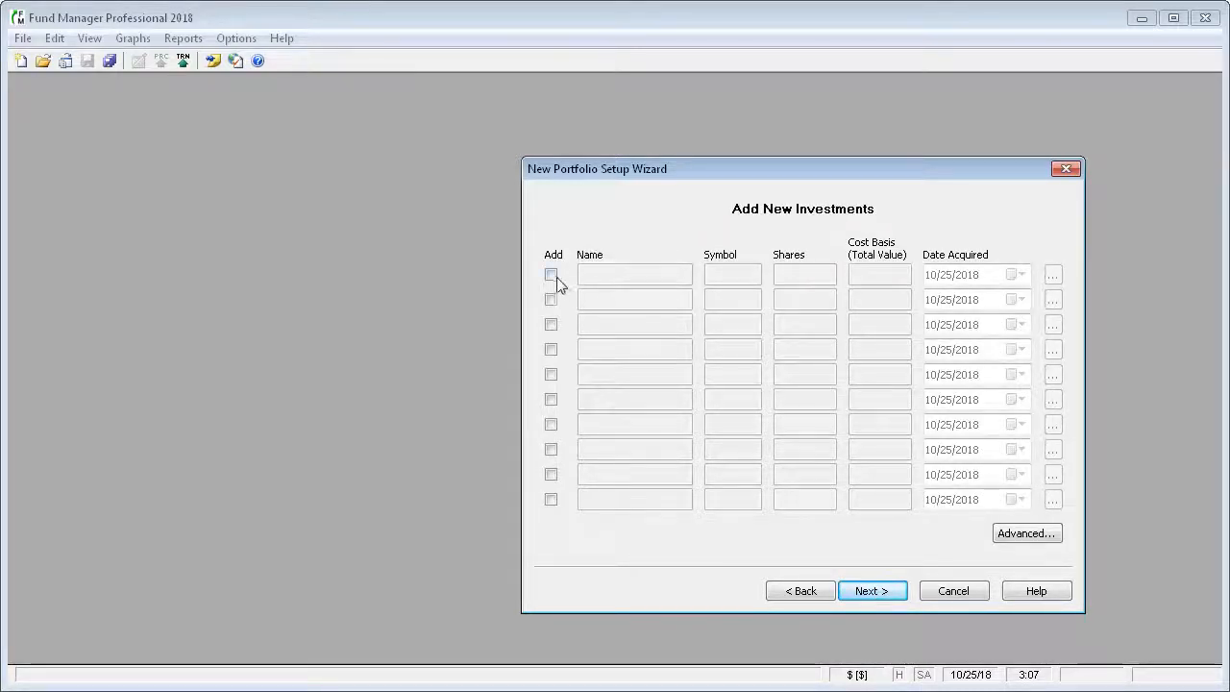
{"action": "left_click", "coordinate": [549, 273]}
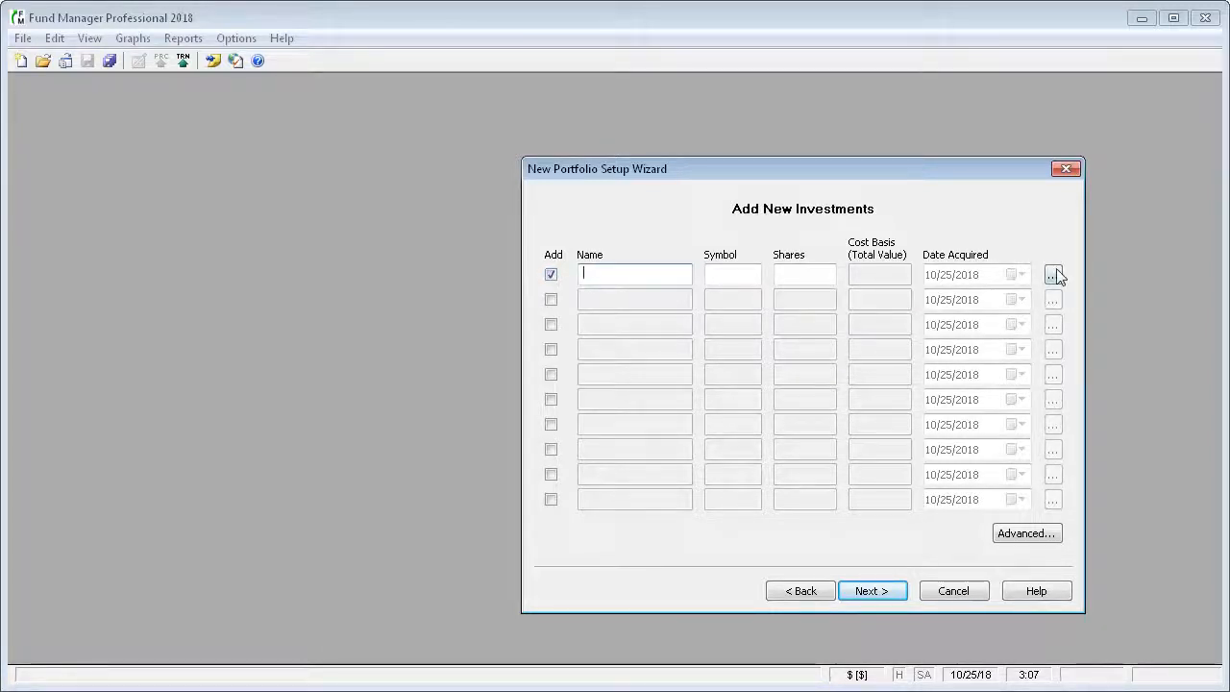
{"action": "mouse_move", "coordinate": [832, 523]}
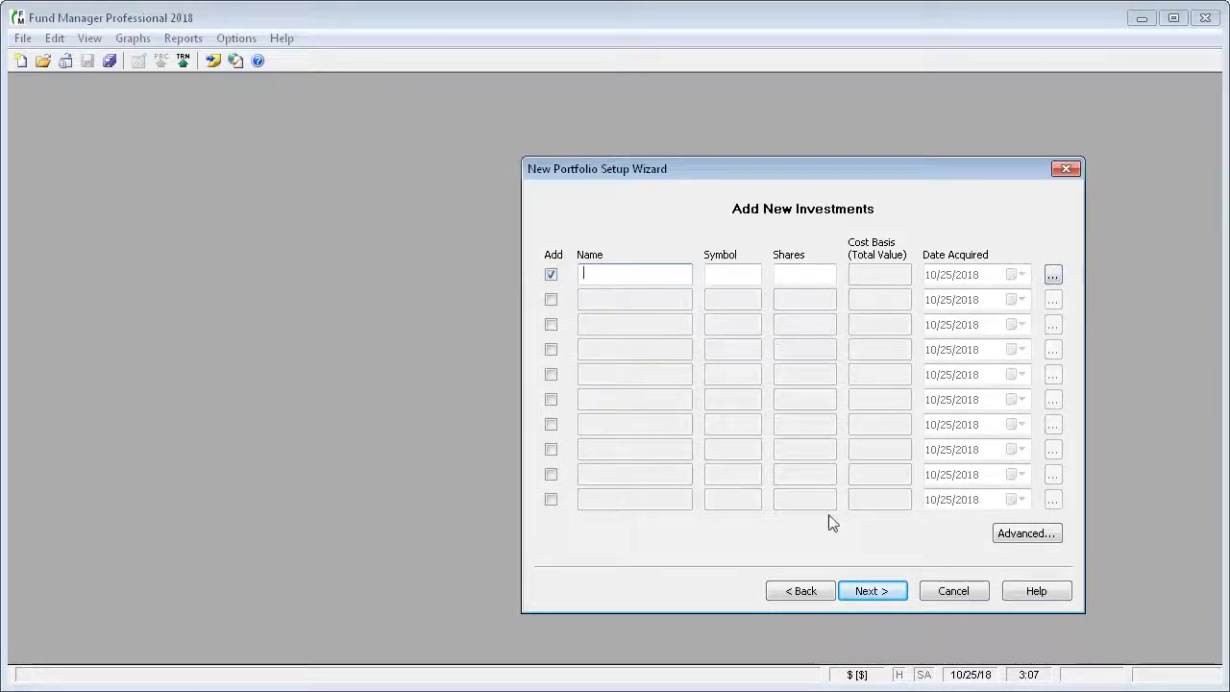
{"action": "mouse_move", "coordinate": [800, 590]}
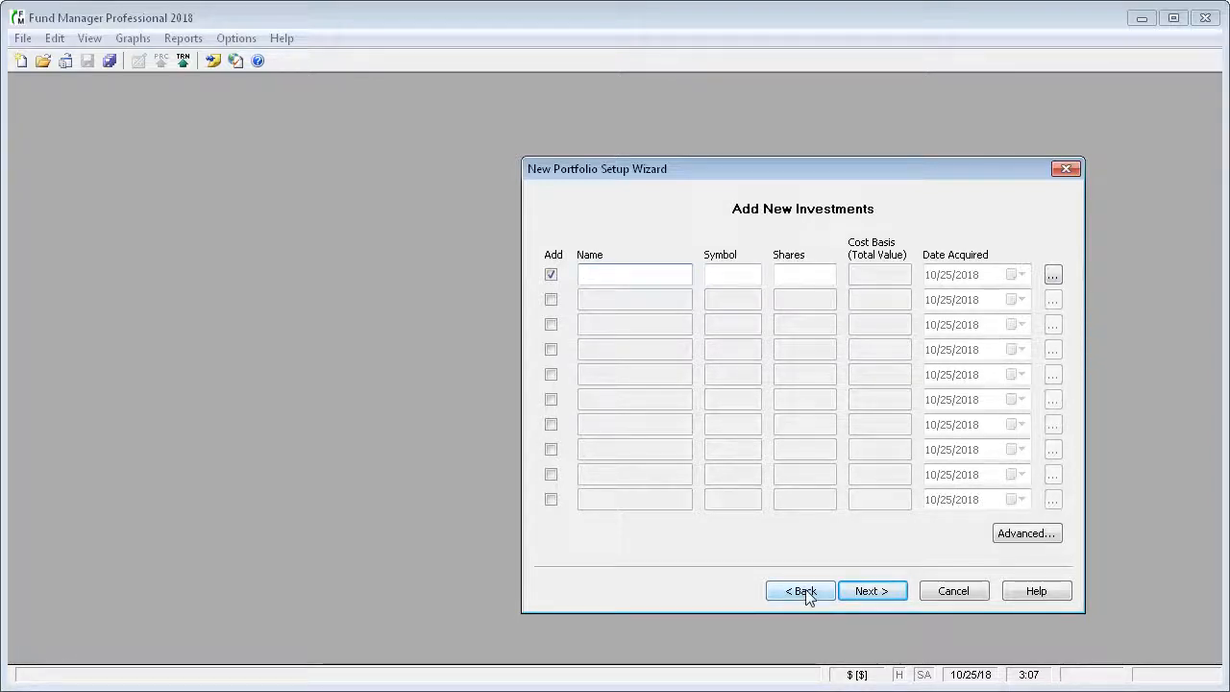
Go back and choose Retrieve Positions Only as the setup method.
{"action": "left_click", "coordinate": [800, 591]}
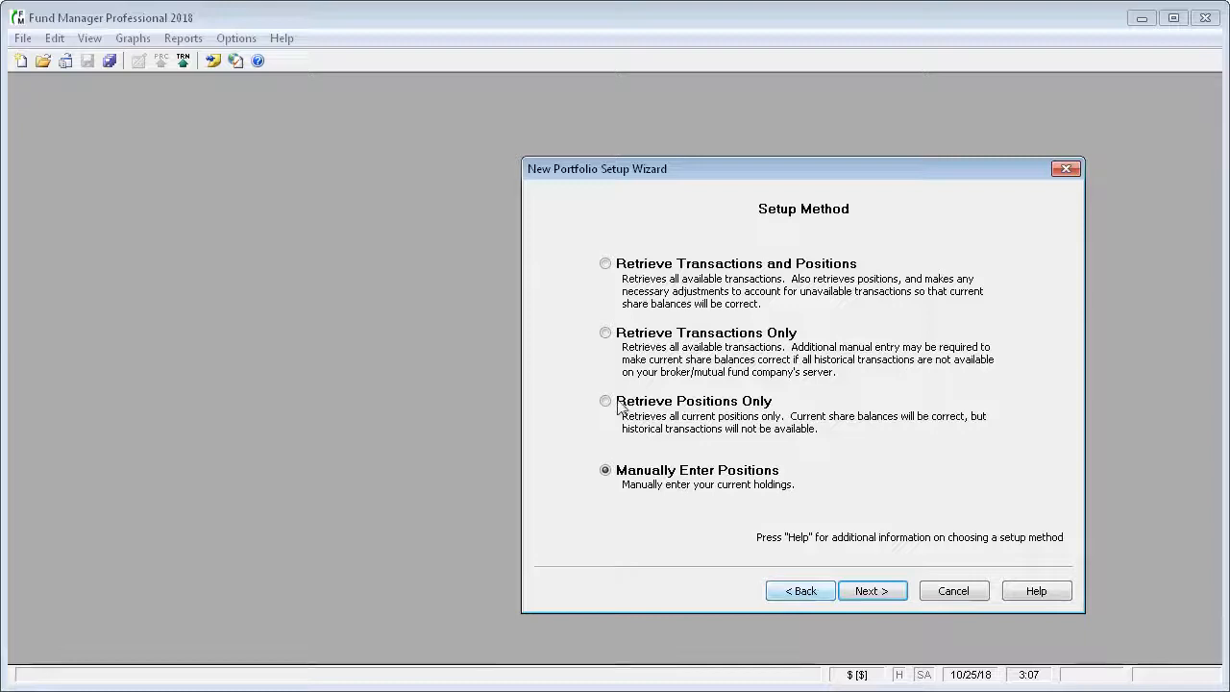
{"action": "left_click", "coordinate": [606, 402]}
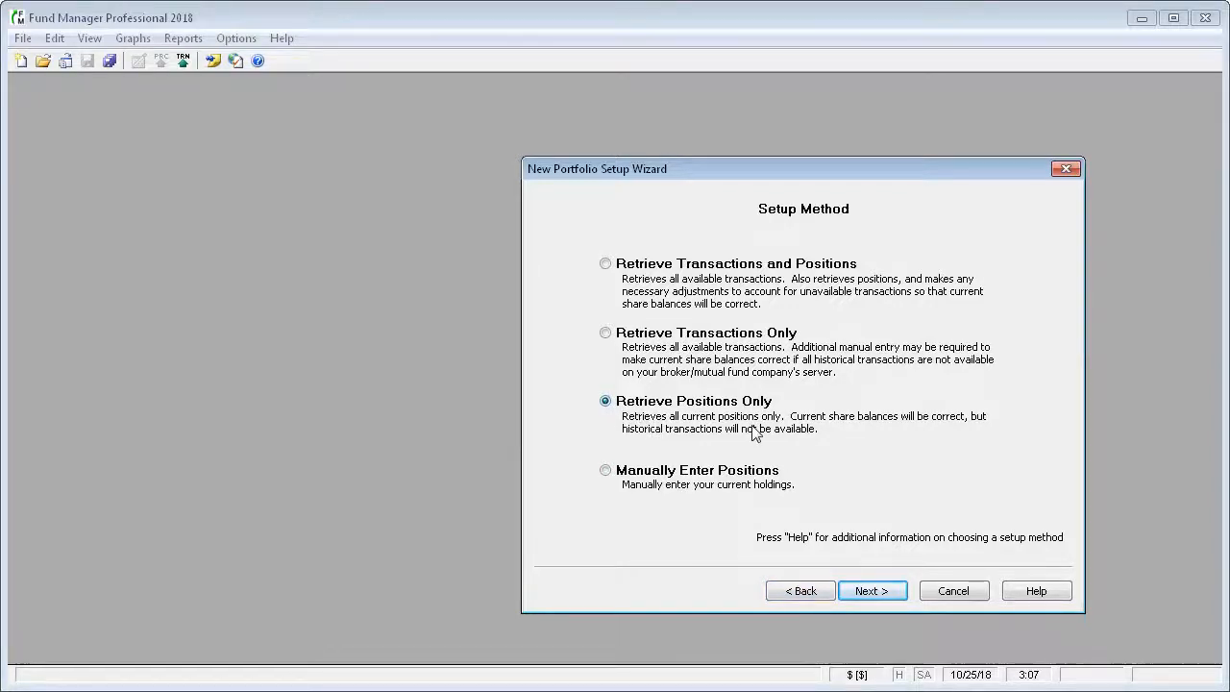
{"action": "mouse_move", "coordinate": [772, 438]}
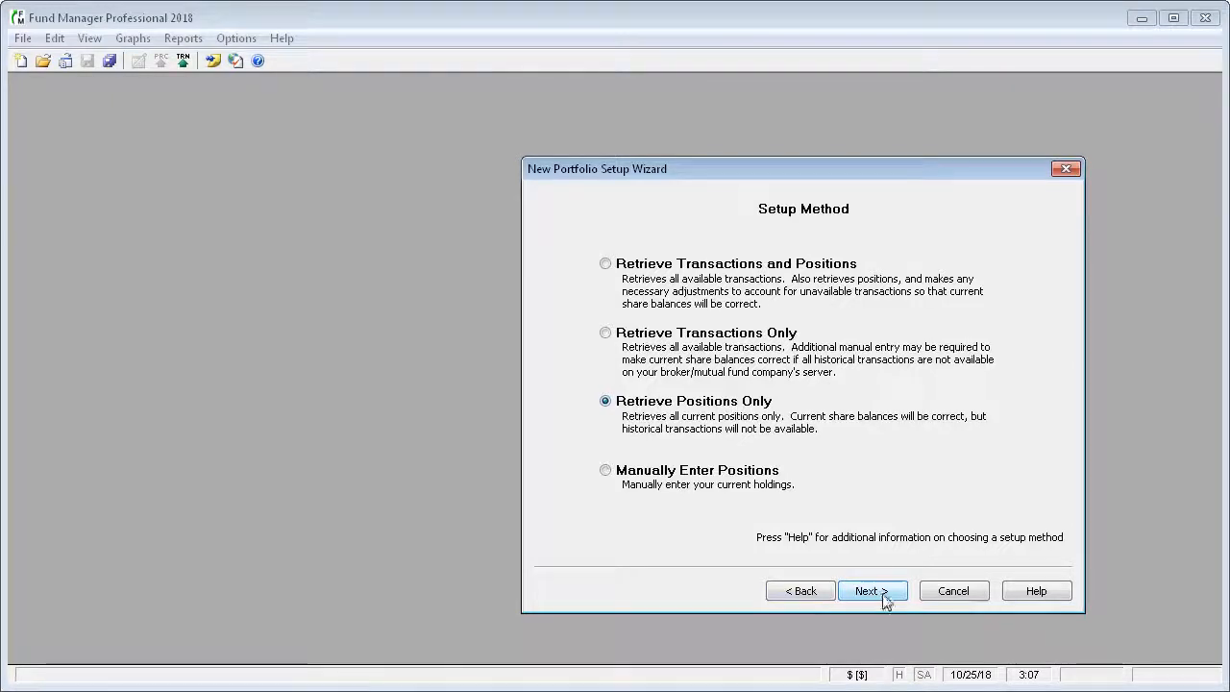
Proceed with positions-only setup and confirm the listed account number so holdings are retrieved.
{"action": "left_click", "coordinate": [865, 590]}
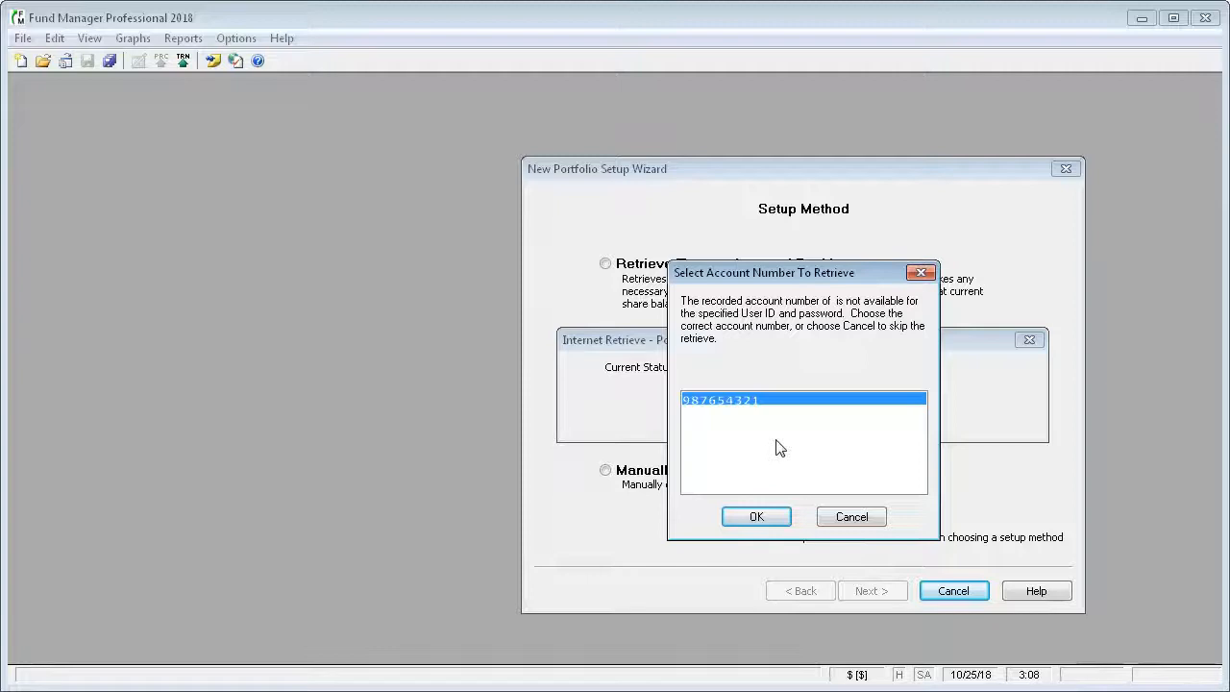
{"action": "mouse_move", "coordinate": [725, 434]}
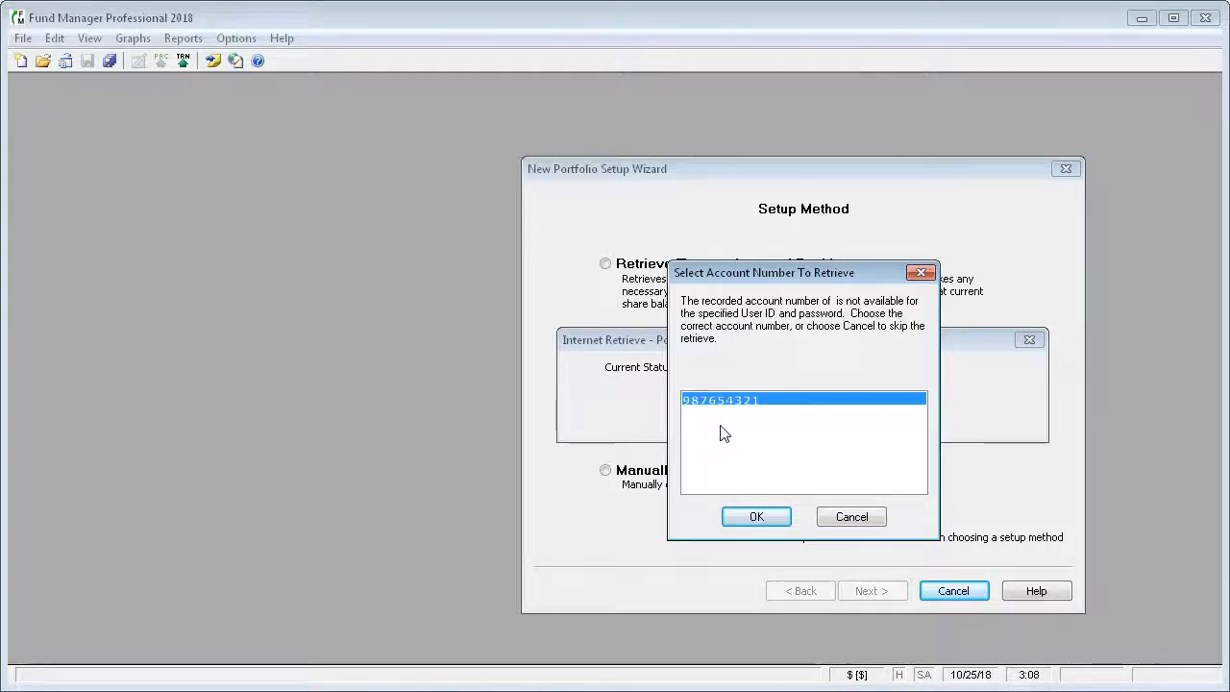
{"action": "mouse_move", "coordinate": [730, 450]}
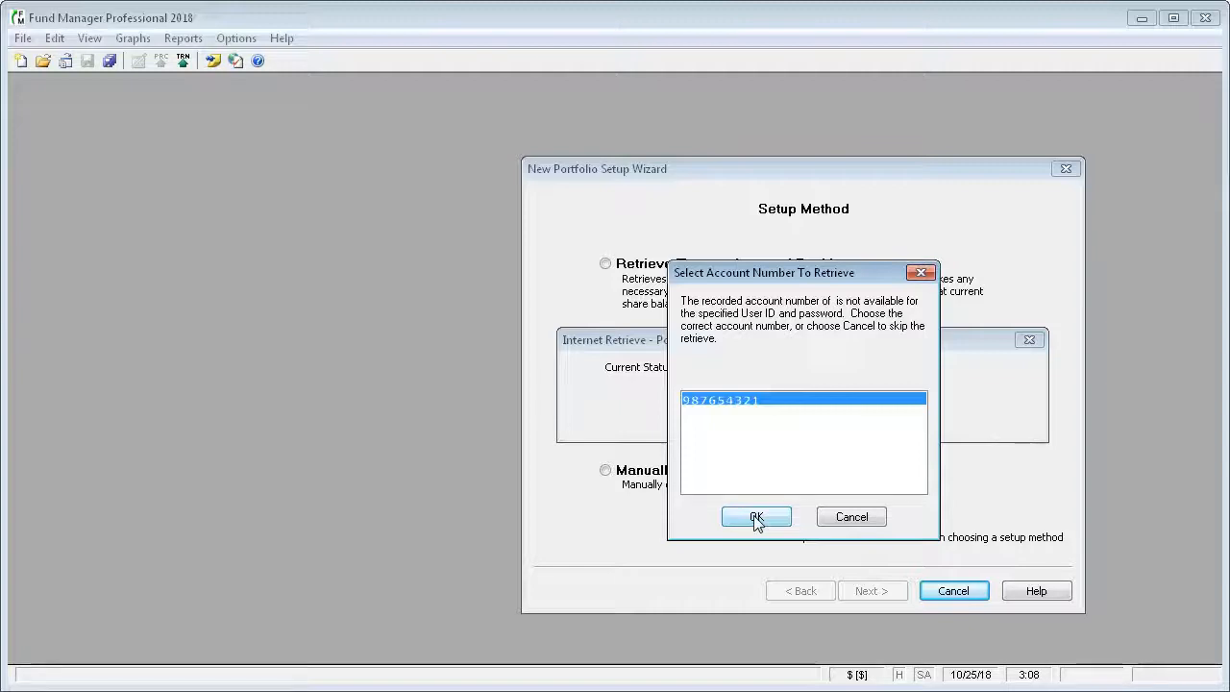
{"action": "left_click", "coordinate": [755, 517]}
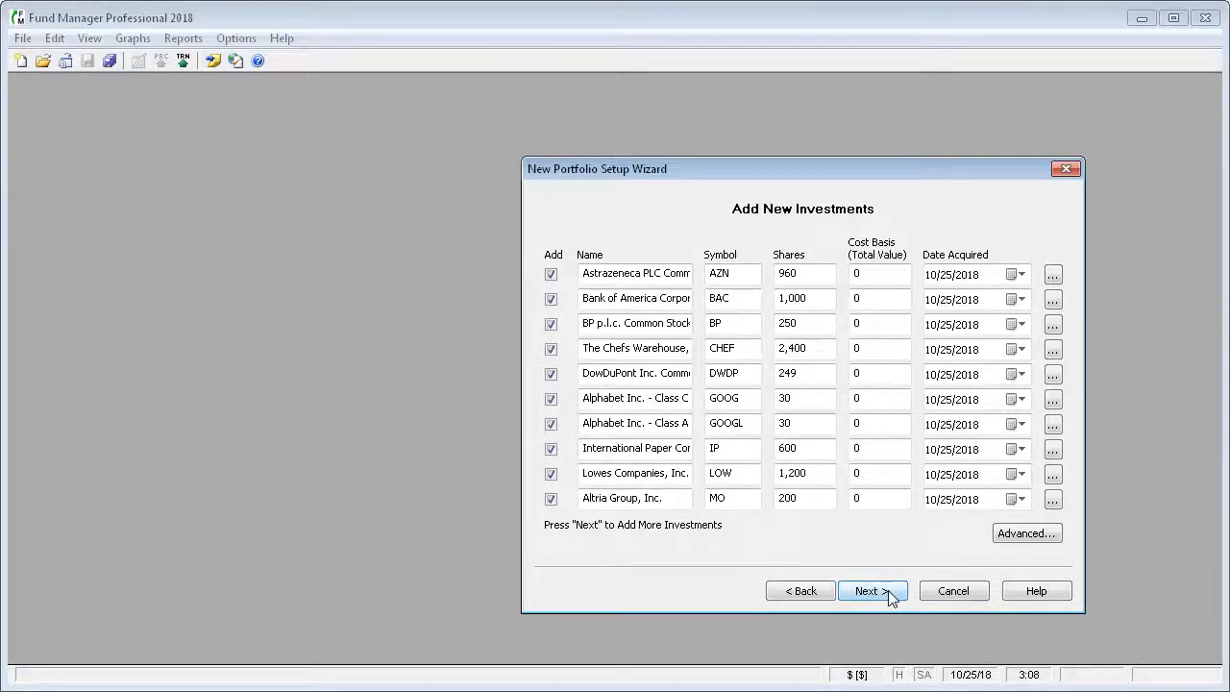
Page through the retrieved investments, including Cash, and reach the price retrieval step.
{"action": "left_click", "coordinate": [865, 590]}
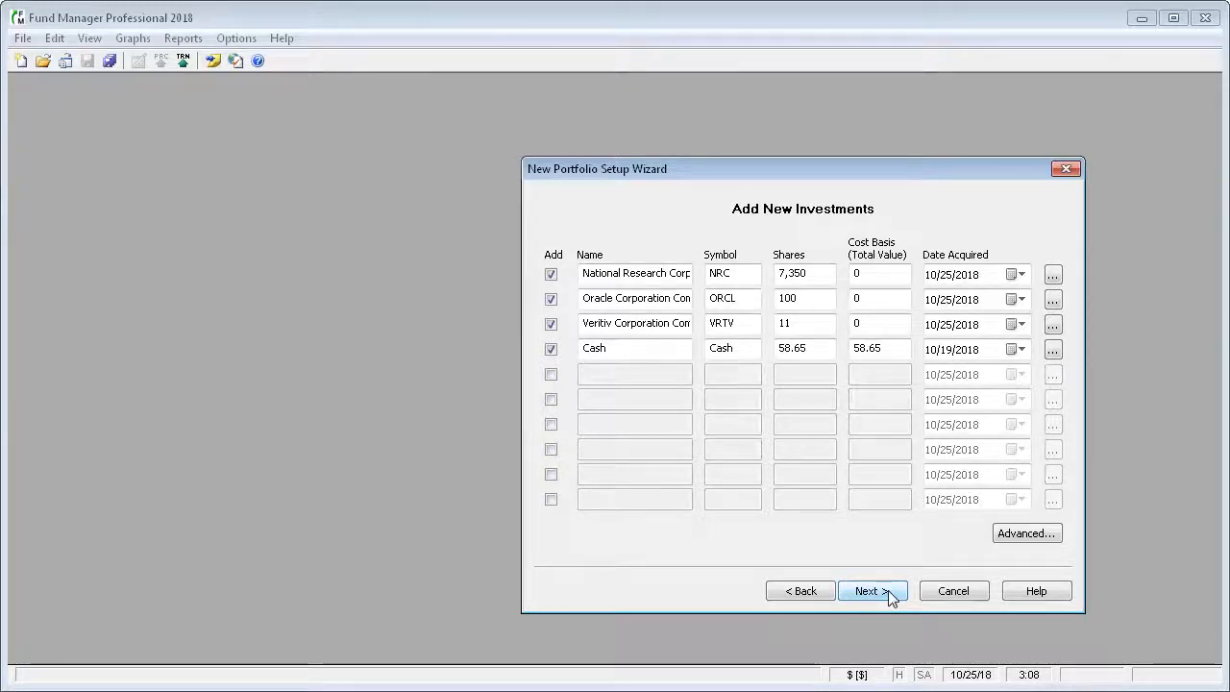
{"action": "left_click", "coordinate": [865, 590]}
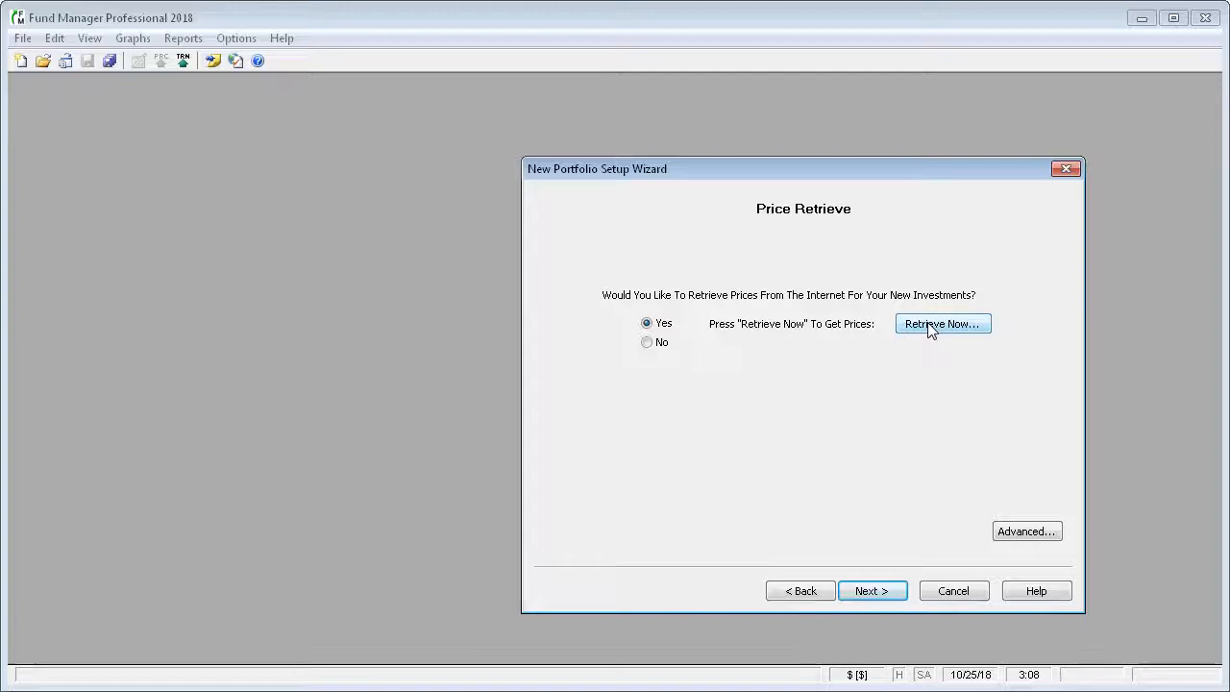
Retrieve internet prices for all 14 investments, accepting the date range, and continue.
{"action": "left_click", "coordinate": [942, 323]}
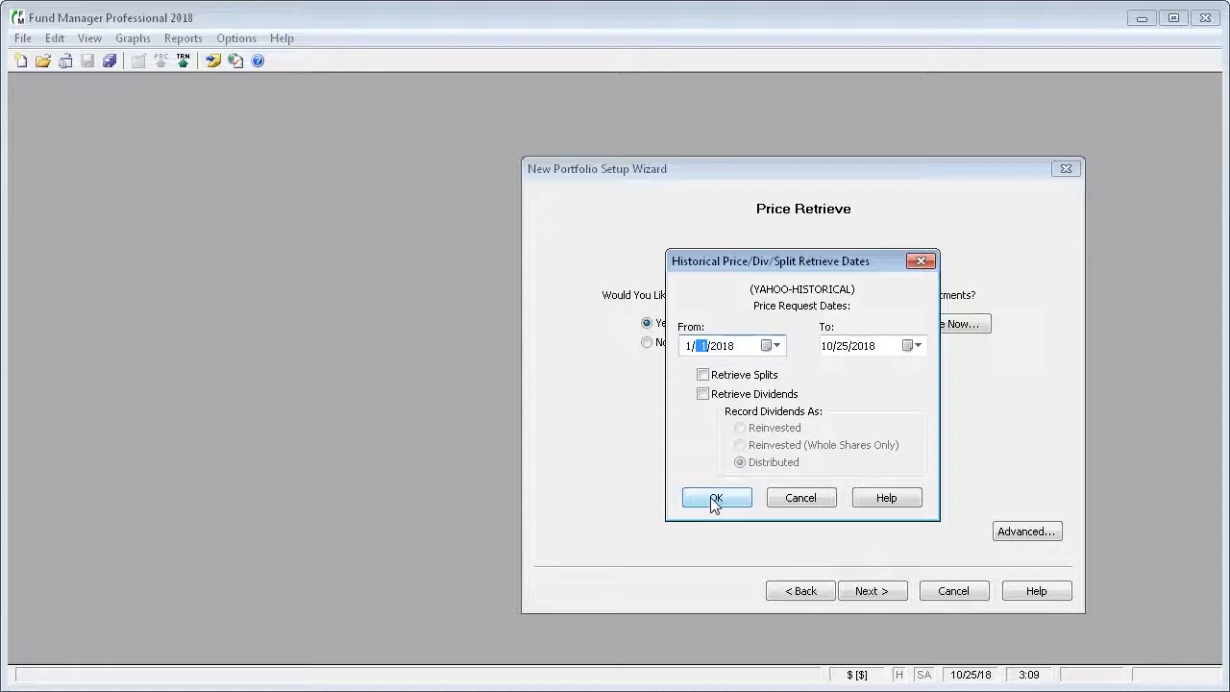
{"action": "left_click", "coordinate": [716, 498]}
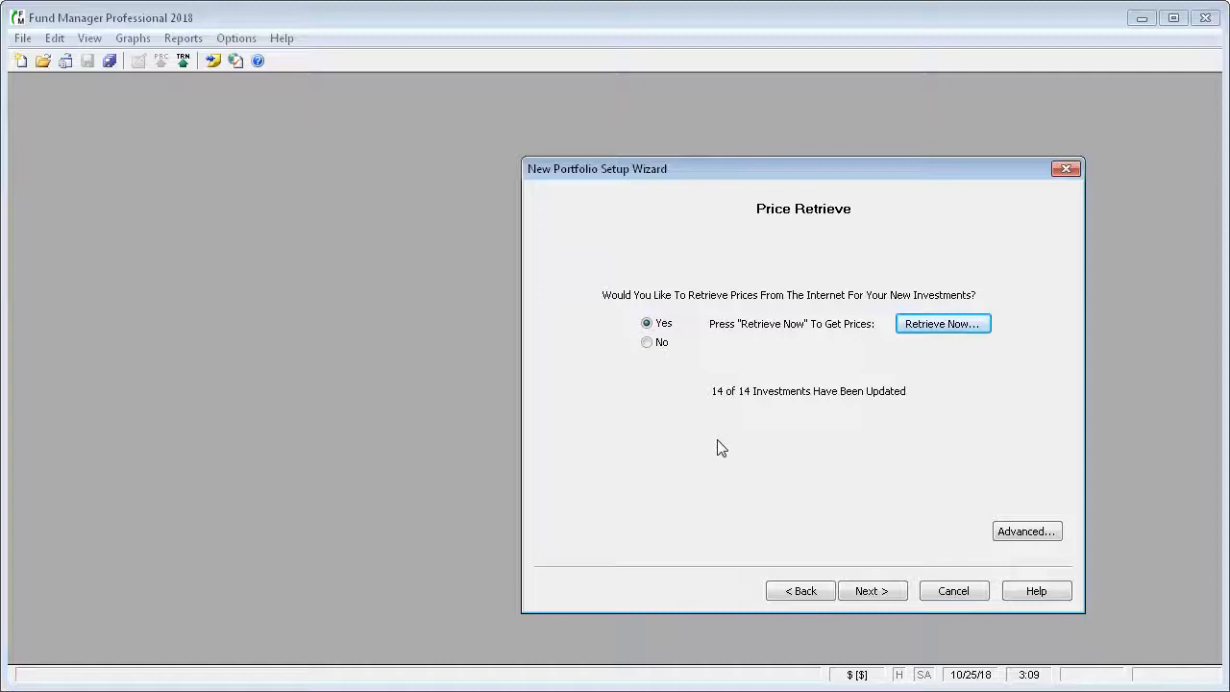
{"action": "mouse_move", "coordinate": [872, 591]}
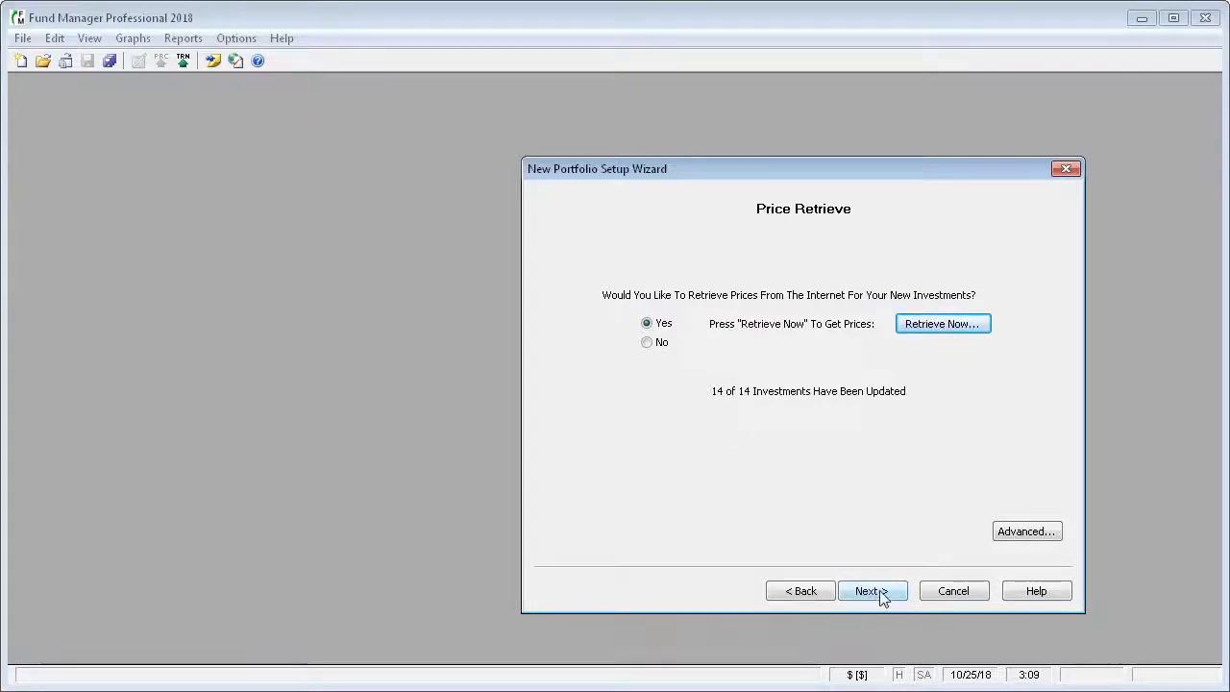
{"action": "left_click", "coordinate": [867, 591]}
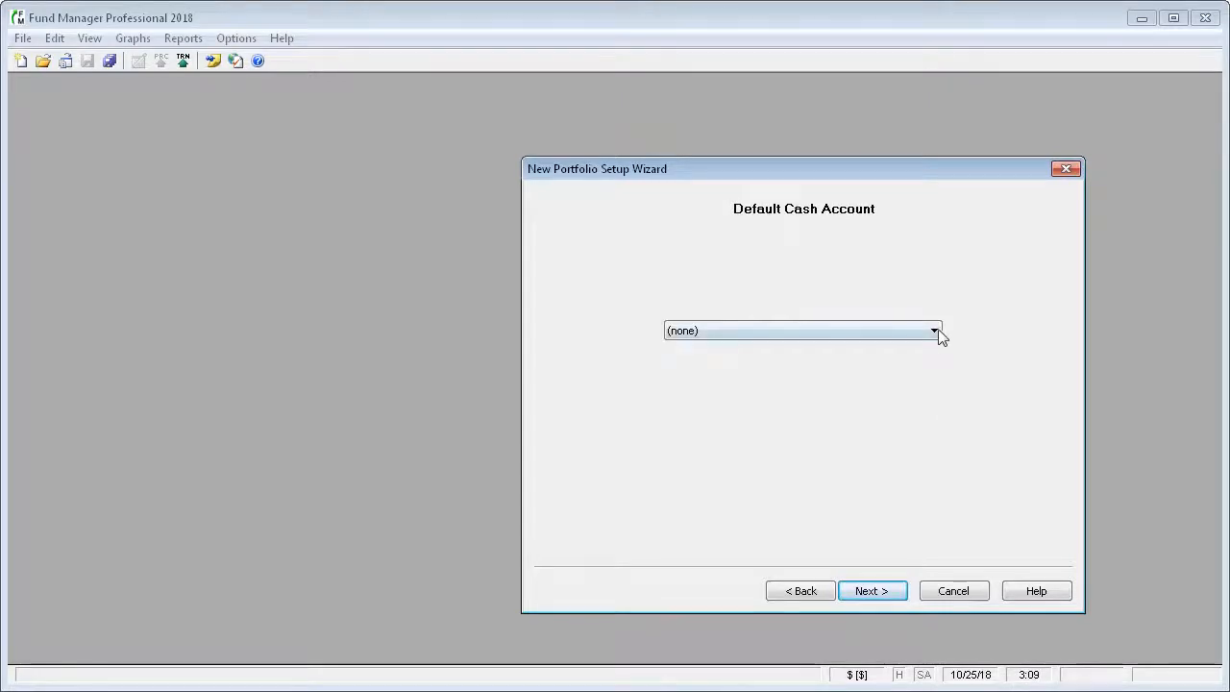
Set (Cash) Cash as the default cash account and continue to the portfolio location step.
{"action": "left_click", "coordinate": [930, 330]}
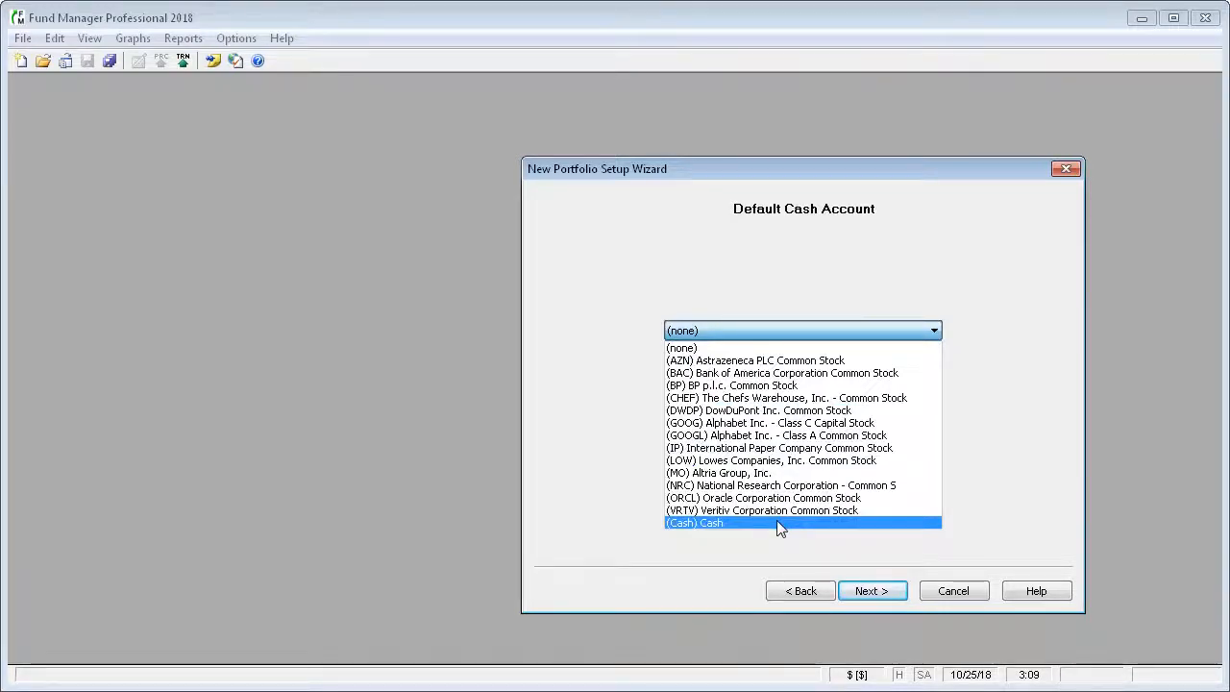
{"action": "left_click", "coordinate": [694, 523]}
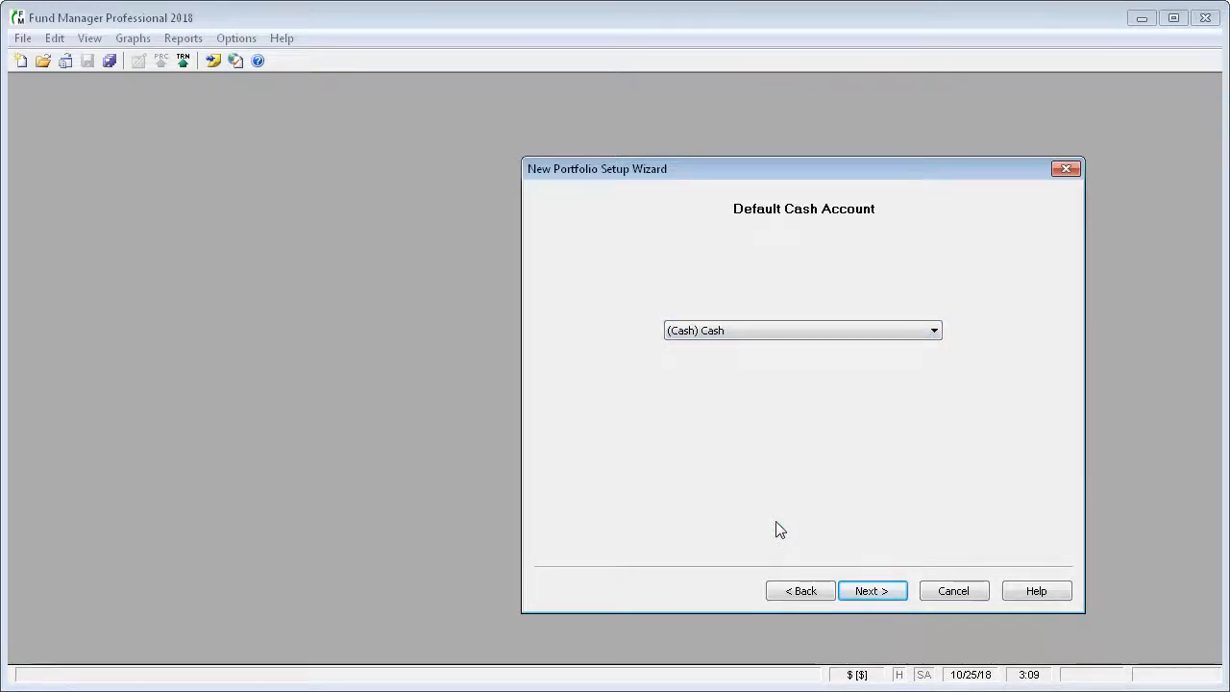
{"action": "mouse_move", "coordinate": [789, 530]}
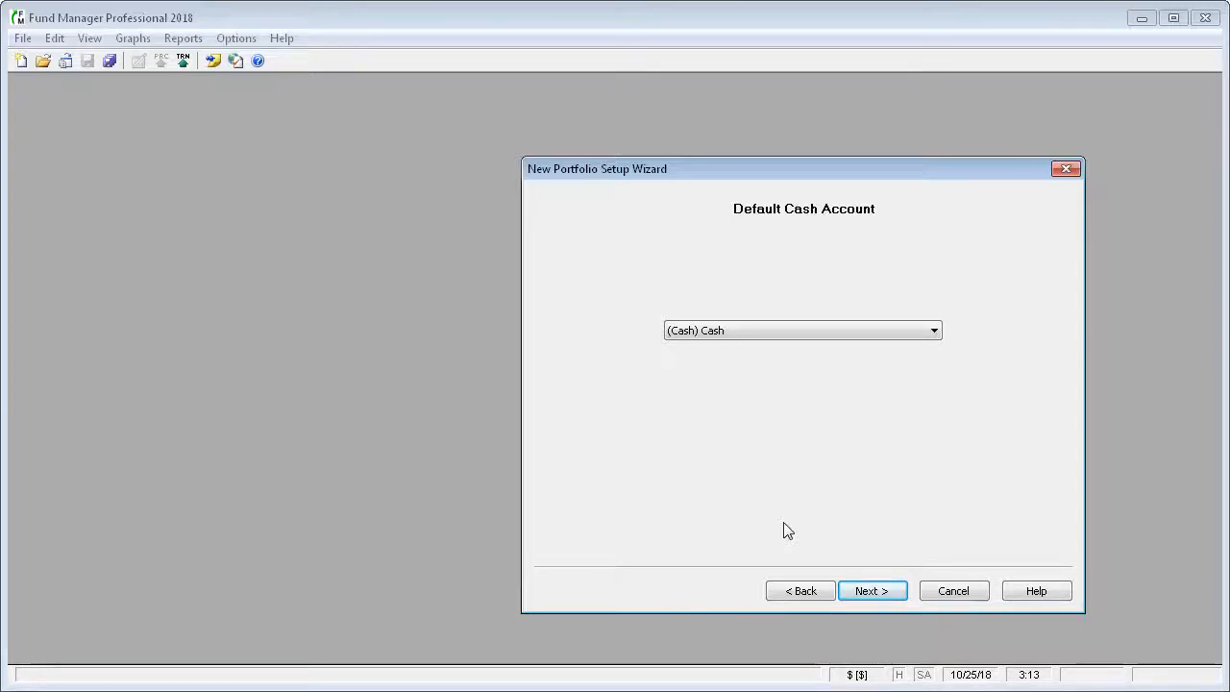
{"action": "mouse_move", "coordinate": [804, 515]}
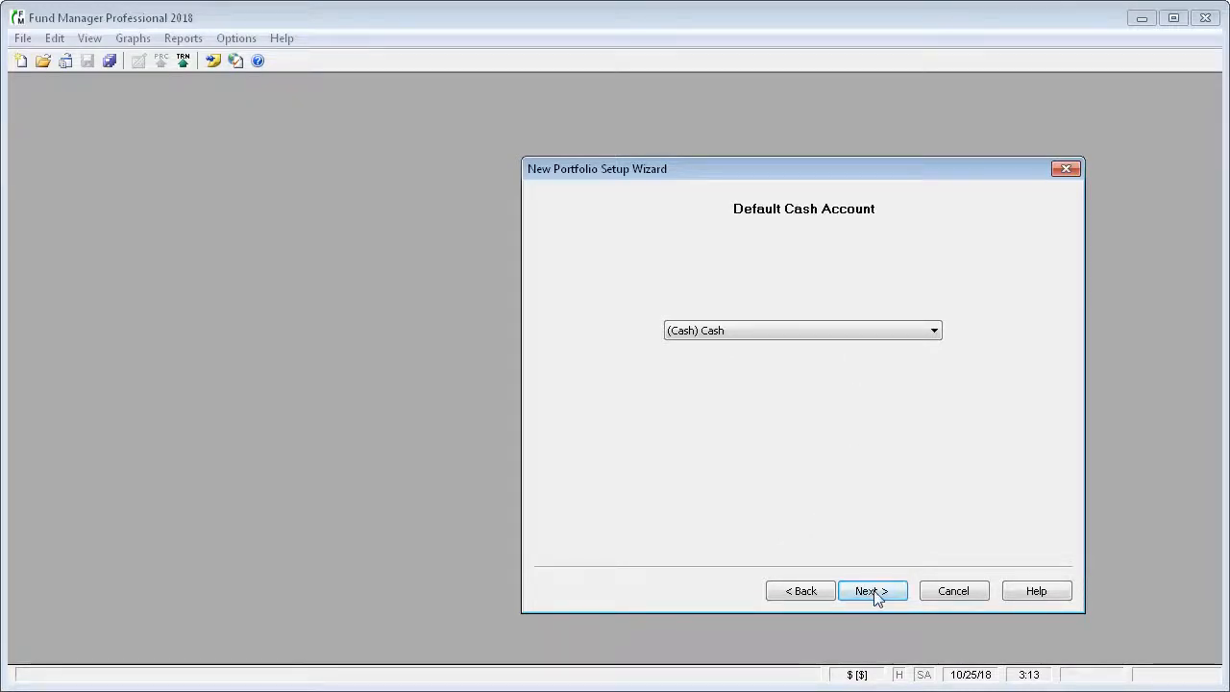
{"action": "left_click", "coordinate": [871, 590]}
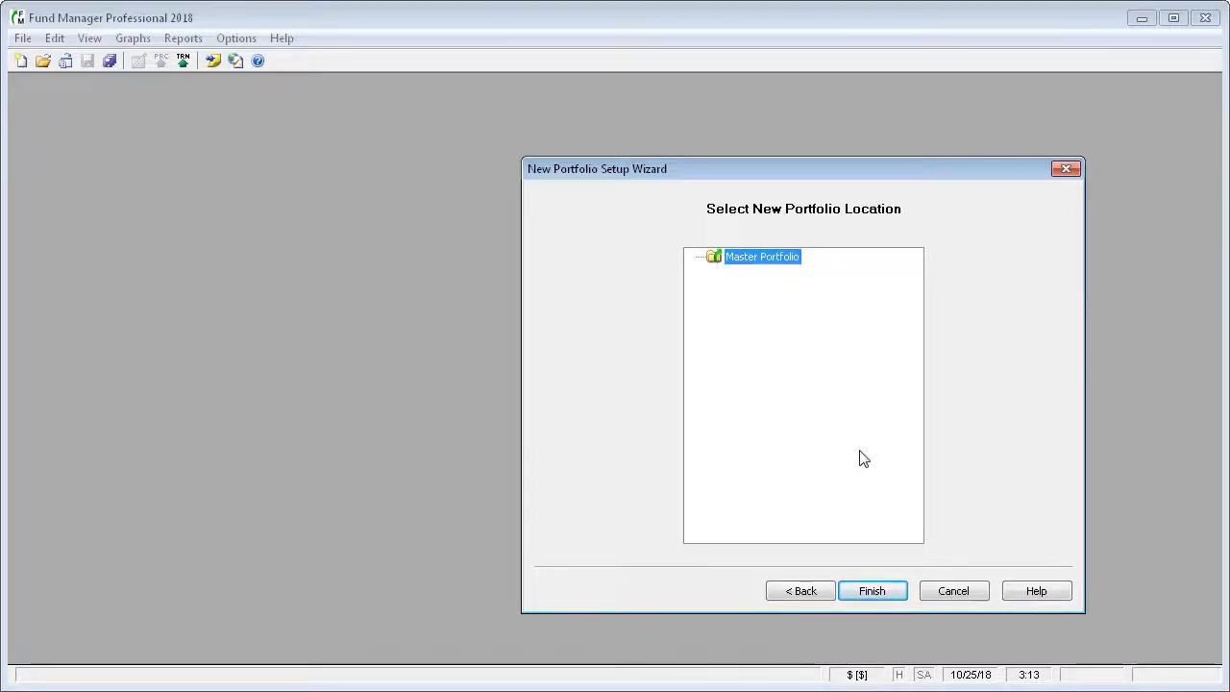
{"action": "mouse_move", "coordinate": [769, 262]}
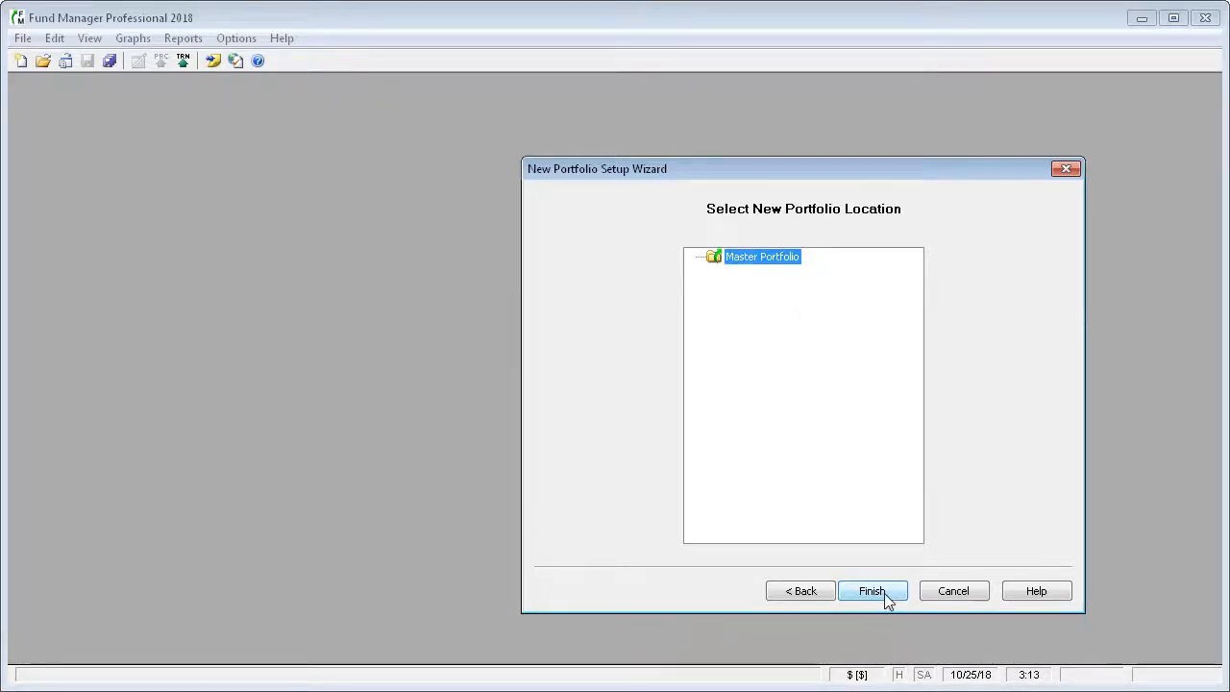
Finish the wizard so My Brokerage Account is created under Master Portfolio.
{"action": "left_click", "coordinate": [871, 592]}
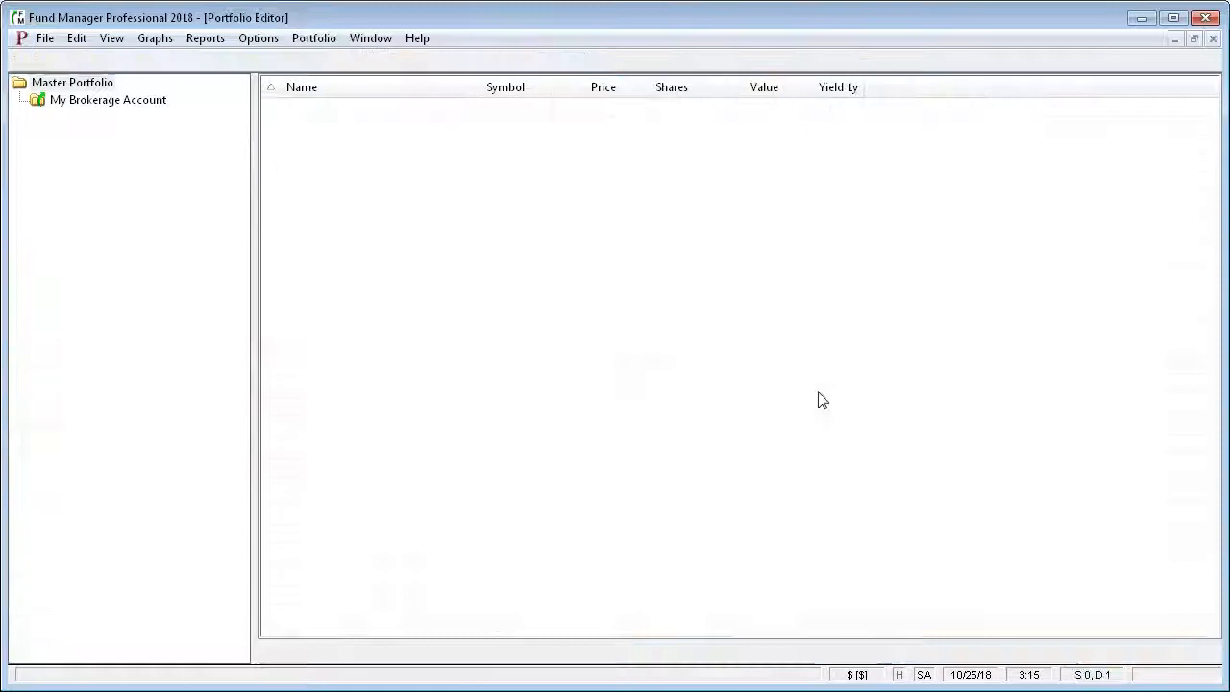
Show My Brokerage Account's 14 holdings and launch the Reconciliation Wizard for it.
{"action": "left_click", "coordinate": [108, 100]}
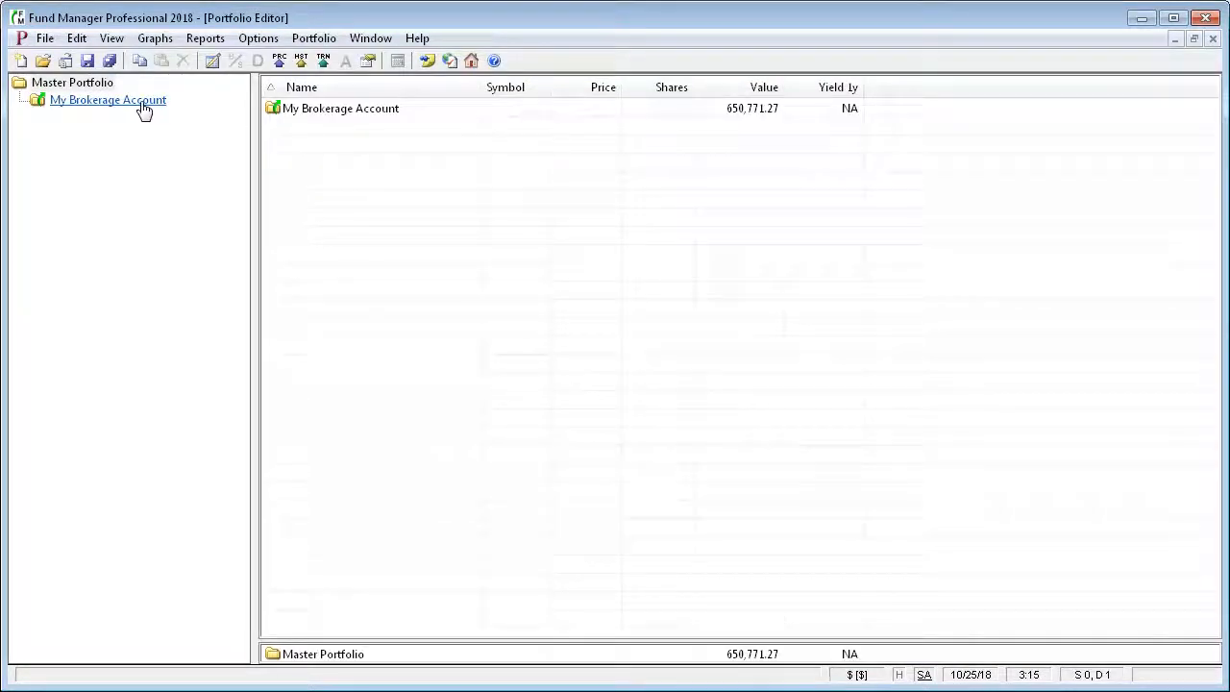
{"action": "double_click", "coordinate": [107, 100]}
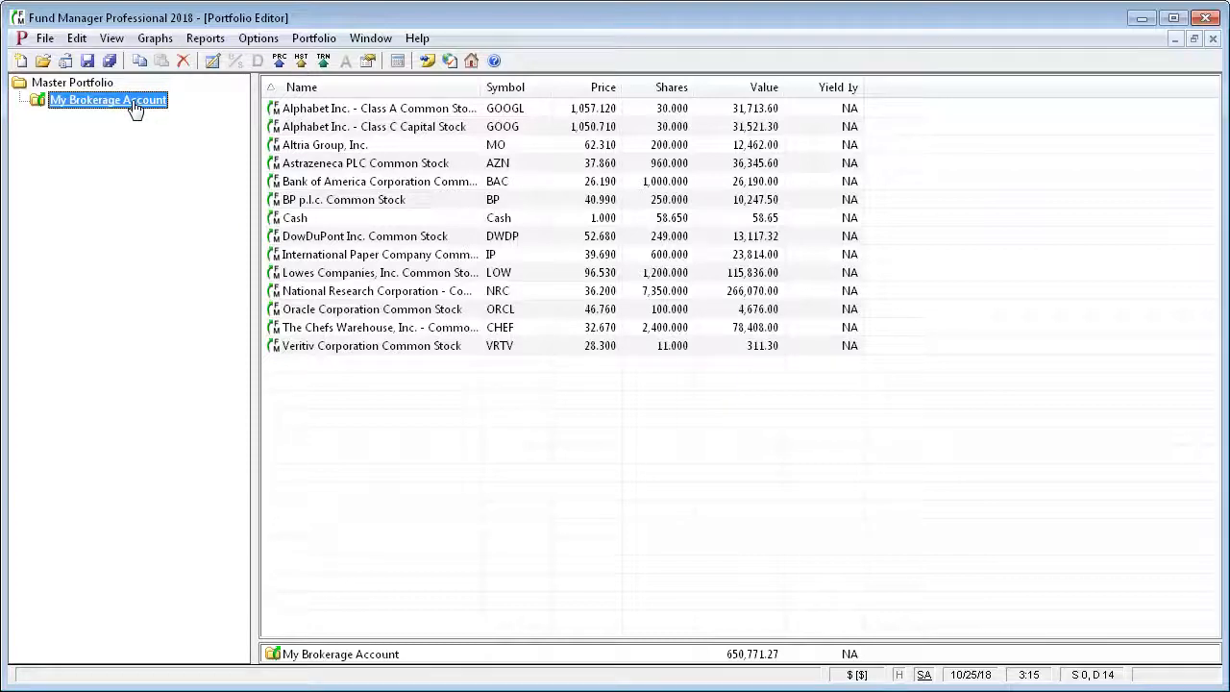
{"action": "right_click", "coordinate": [108, 100]}
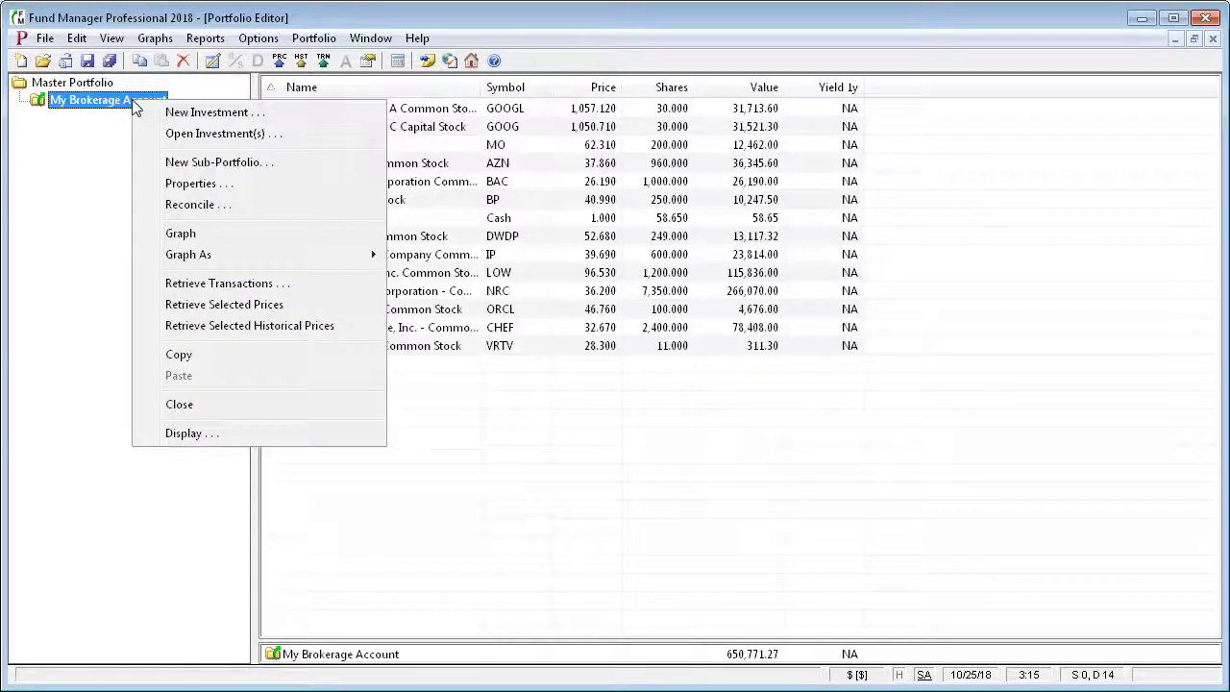
{"action": "mouse_move", "coordinate": [196, 204]}
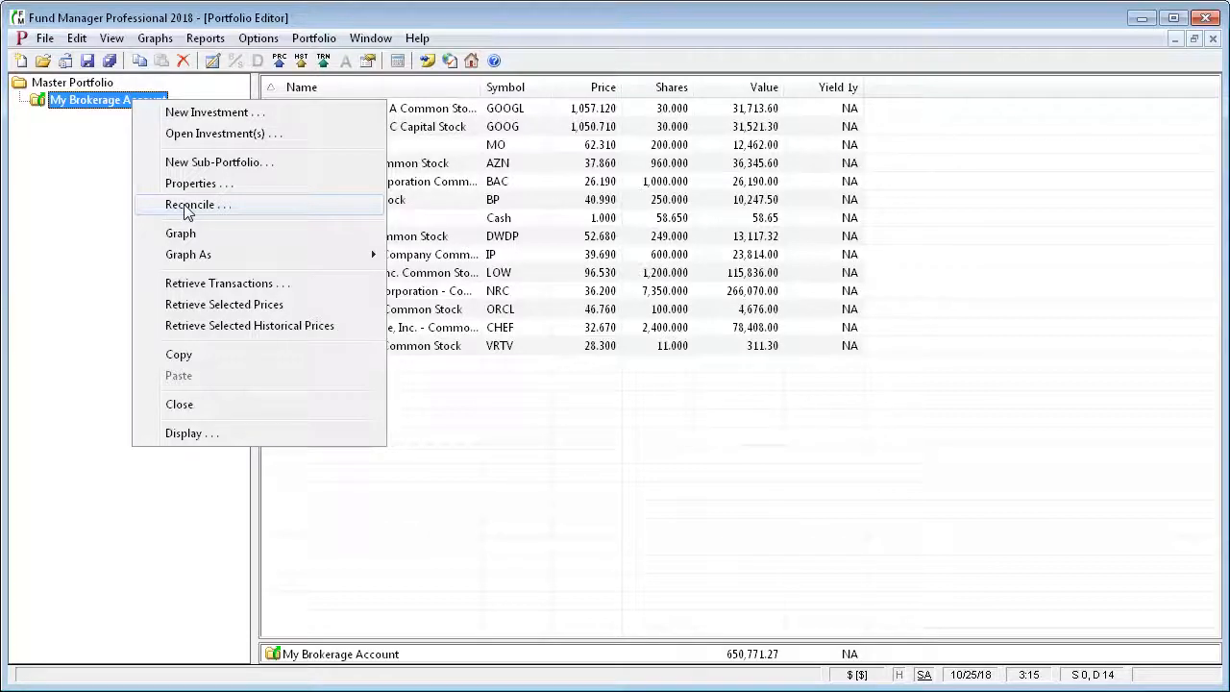
{"action": "left_click", "coordinate": [196, 204]}
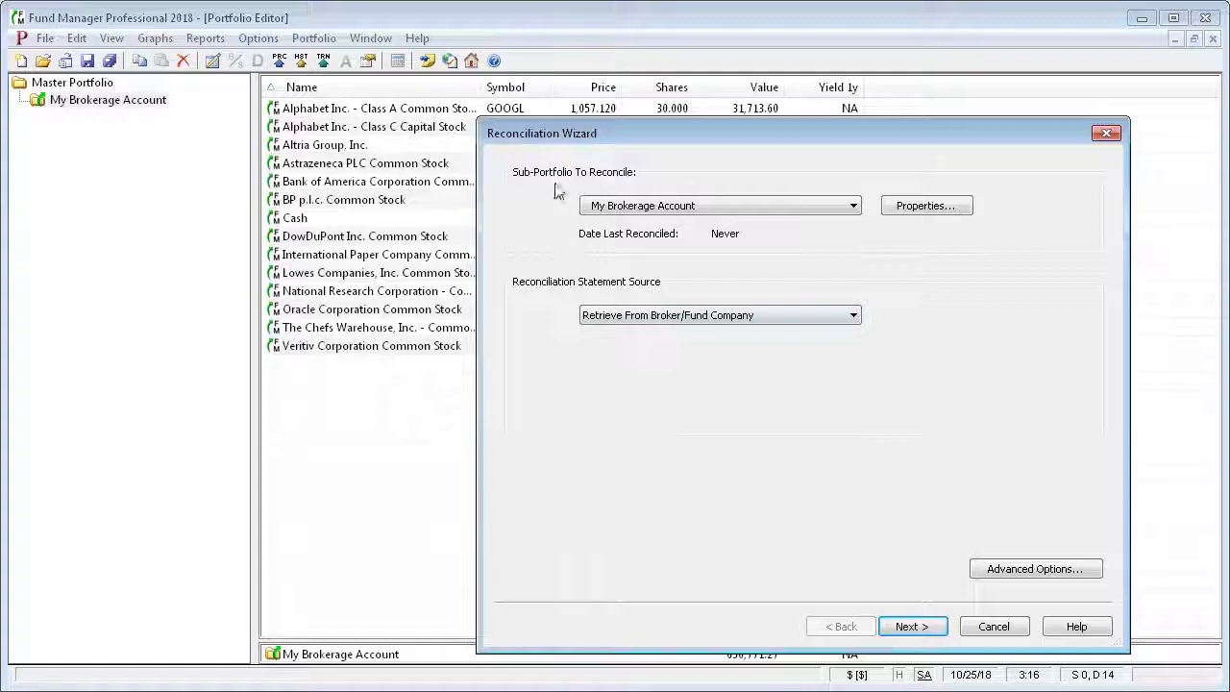
{"action": "mouse_move", "coordinate": [573, 234]}
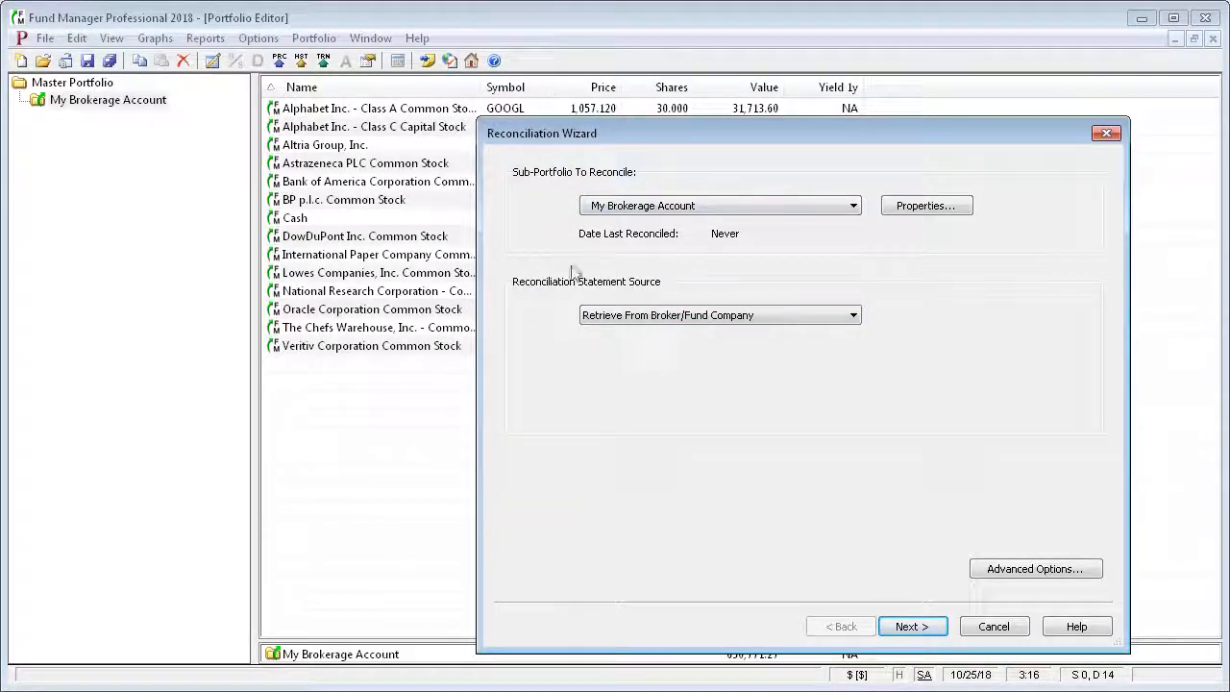
{"action": "mouse_move", "coordinate": [865, 362]}
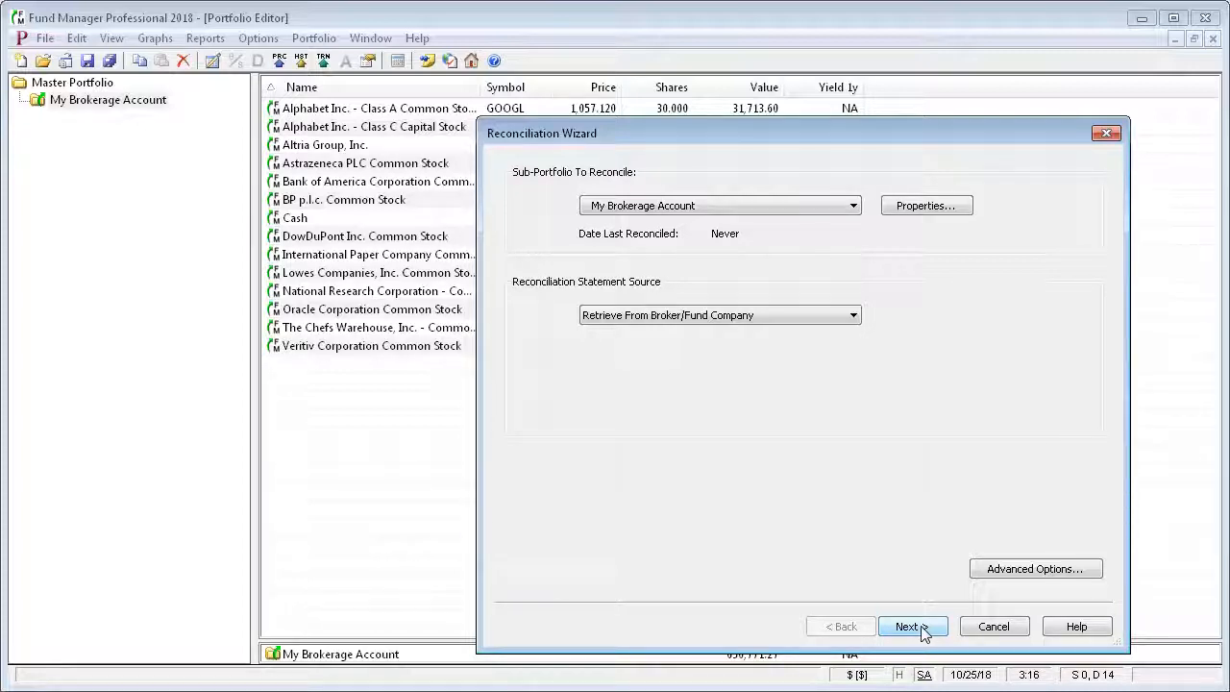
Advance the Reconciliation Wizard to retrieve the statement from the broker for My Brokerage Account.
{"action": "left_click", "coordinate": [912, 627]}
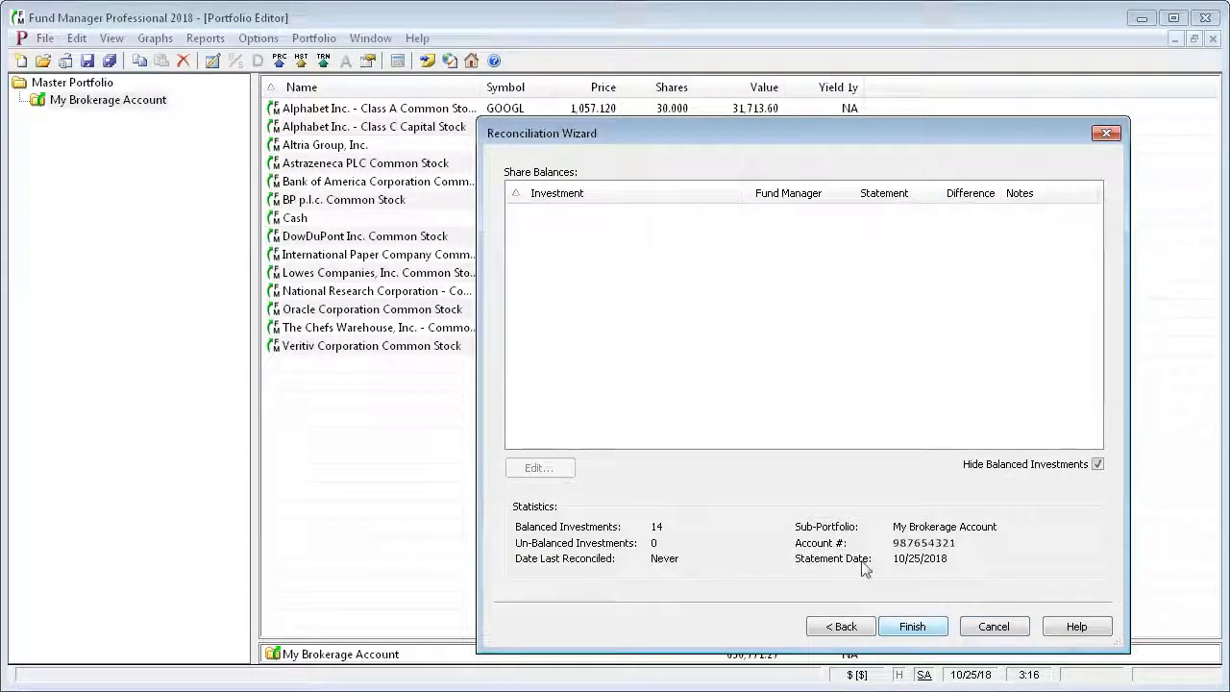
{"action": "mouse_move", "coordinate": [707, 440]}
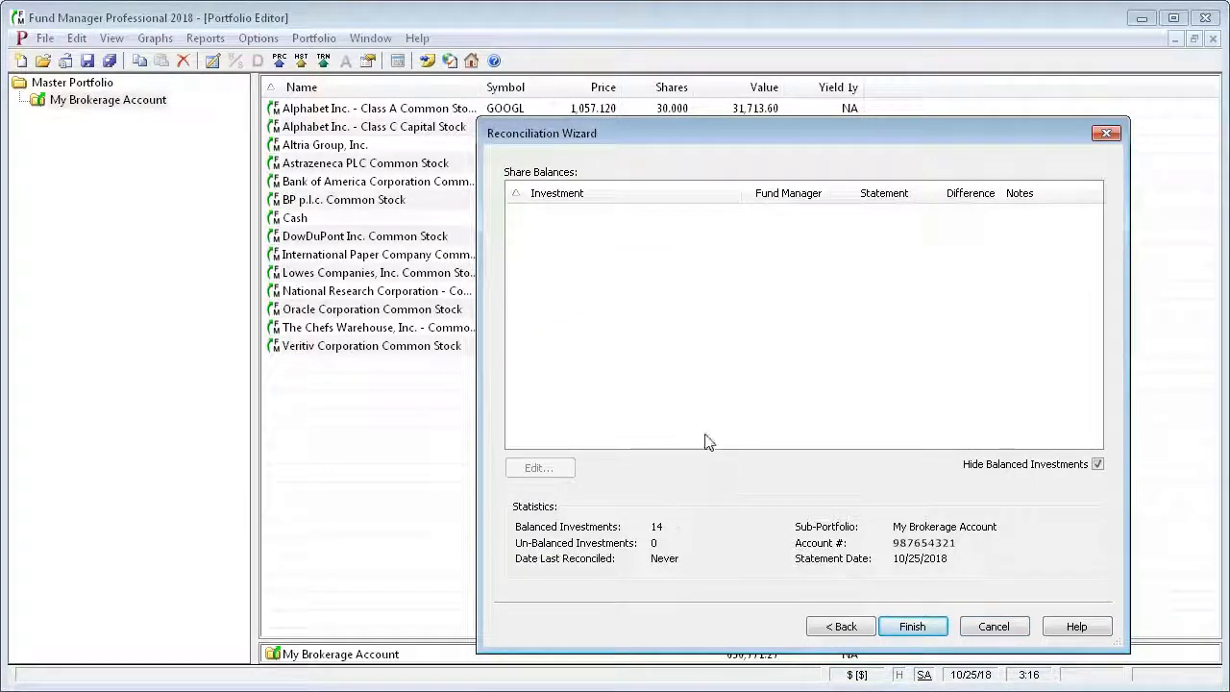
{"action": "mouse_move", "coordinate": [624, 356]}
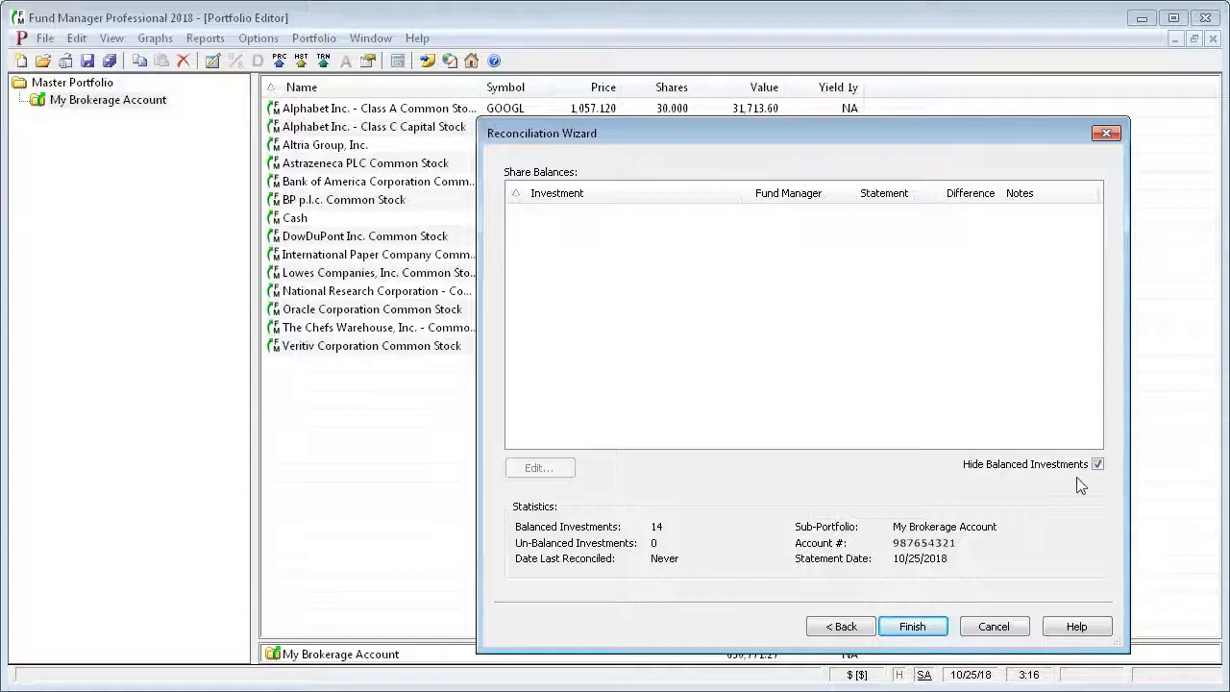
{"action": "mouse_move", "coordinate": [857, 431]}
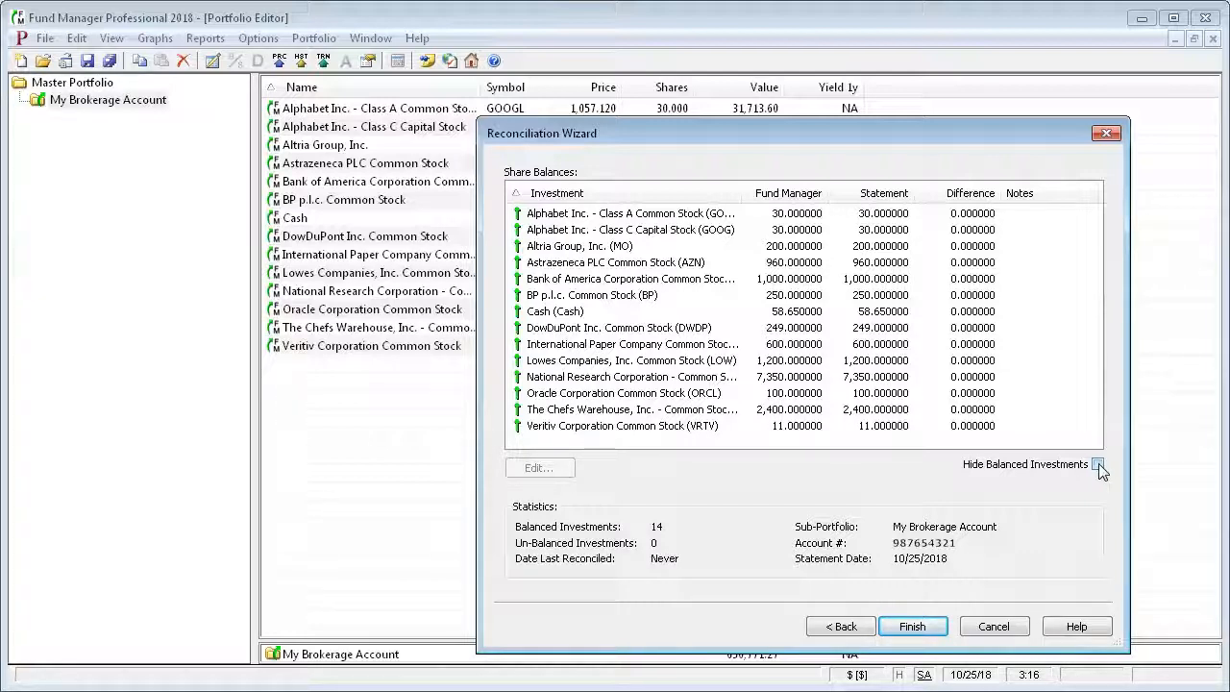
Toggle Hide Balanced Investments for the 14 balanced holdings and finish the reconciliation.
{"action": "left_click", "coordinate": [1097, 463]}
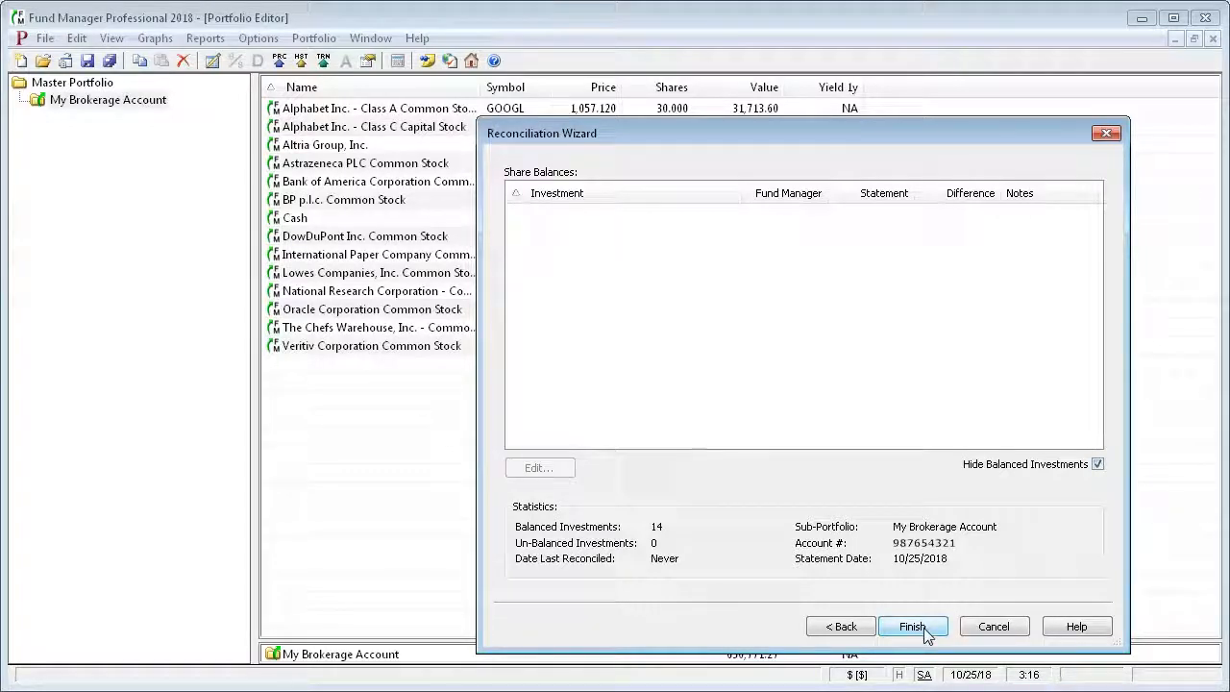
{"action": "left_click", "coordinate": [912, 627]}
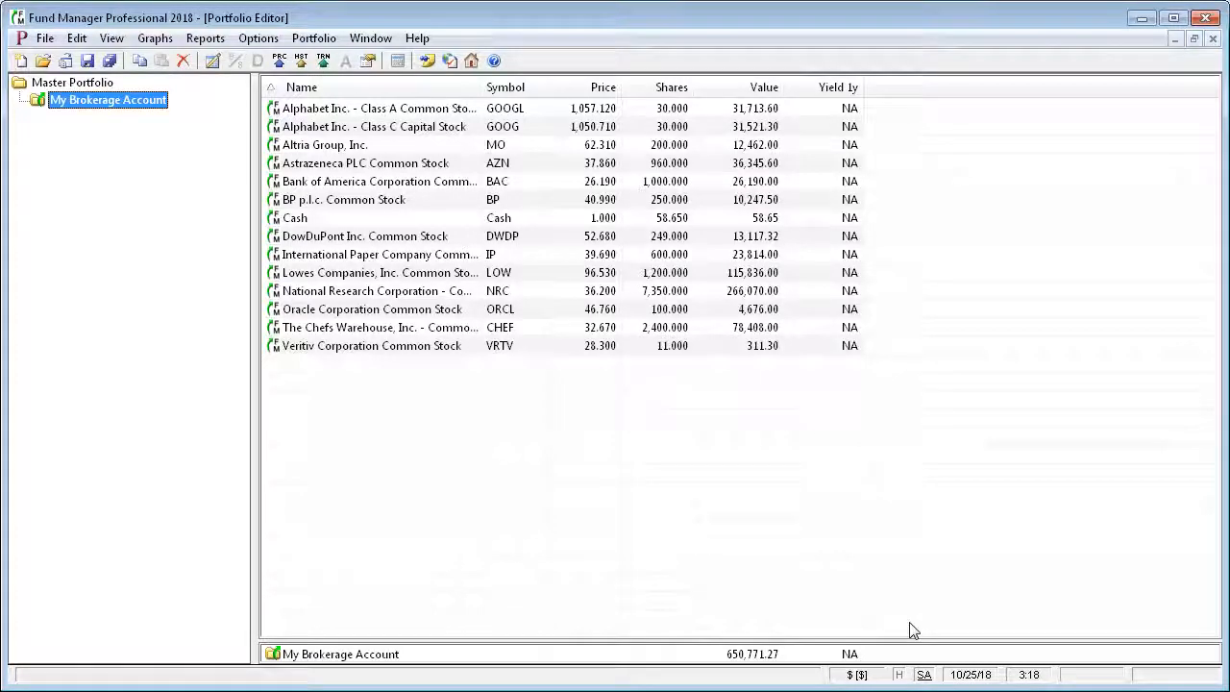
{"action": "mouse_move", "coordinate": [139, 177]}
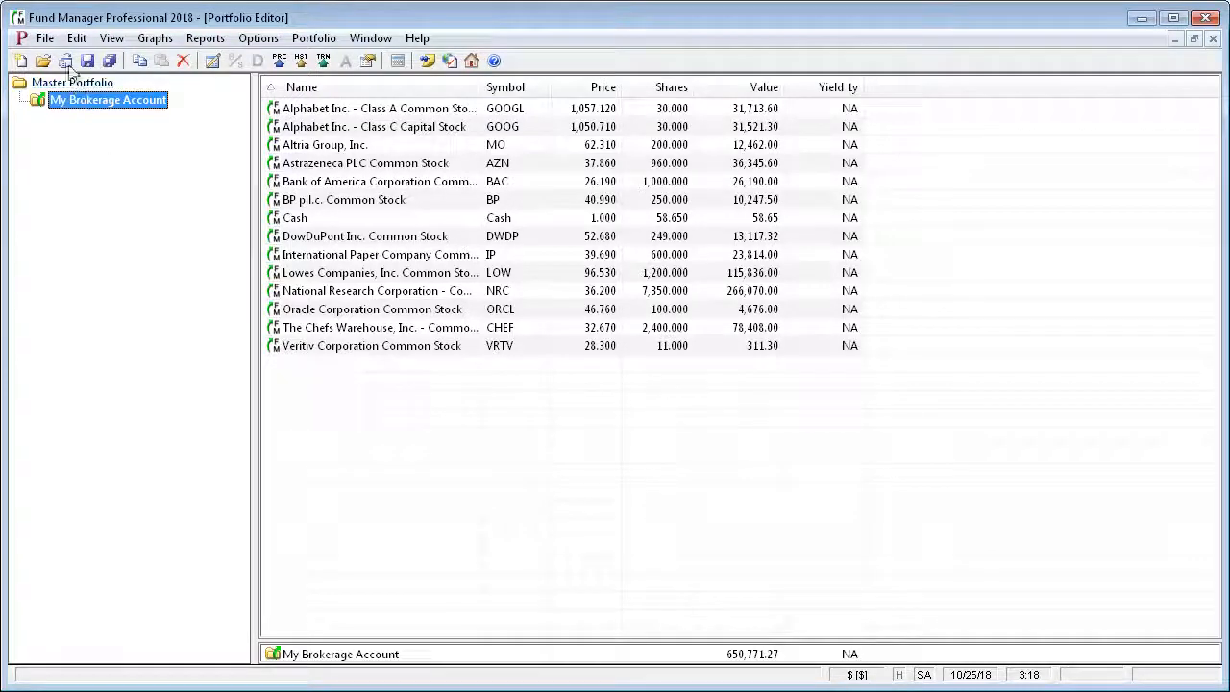
Review the File menu's Save All Investments command, selecting Alphabet Class C and Astrazeneca PLC rows.
{"action": "left_click", "coordinate": [44, 39]}
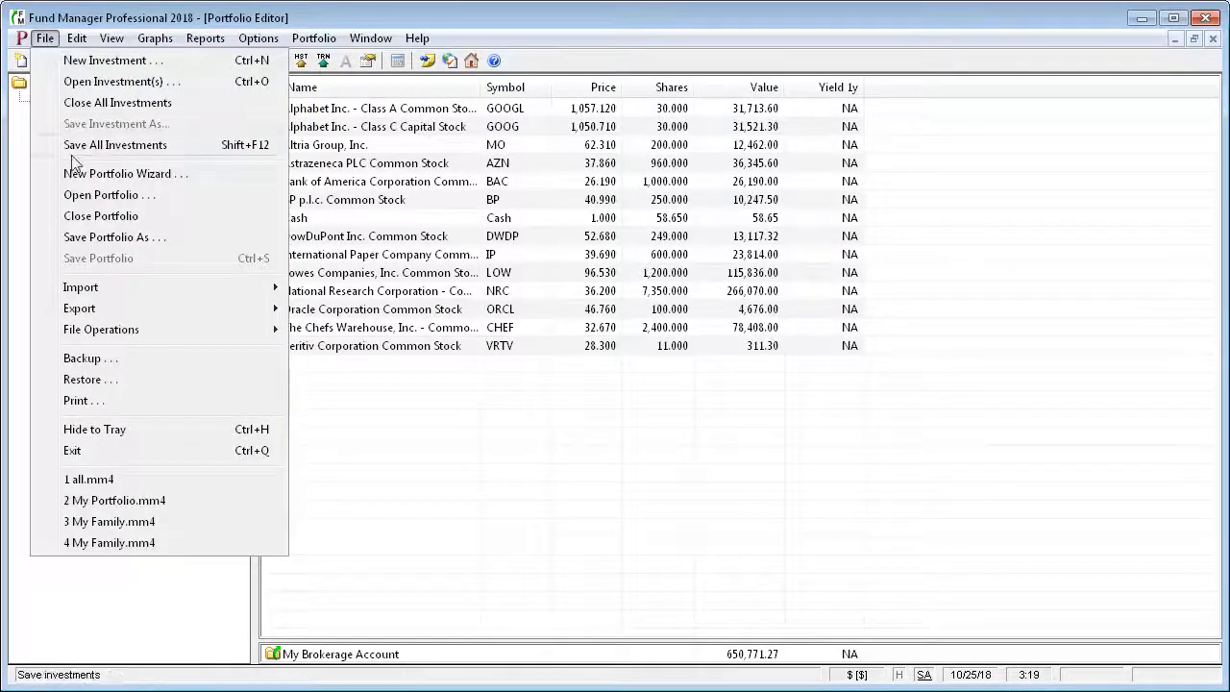
{"action": "mouse_move", "coordinate": [125, 173]}
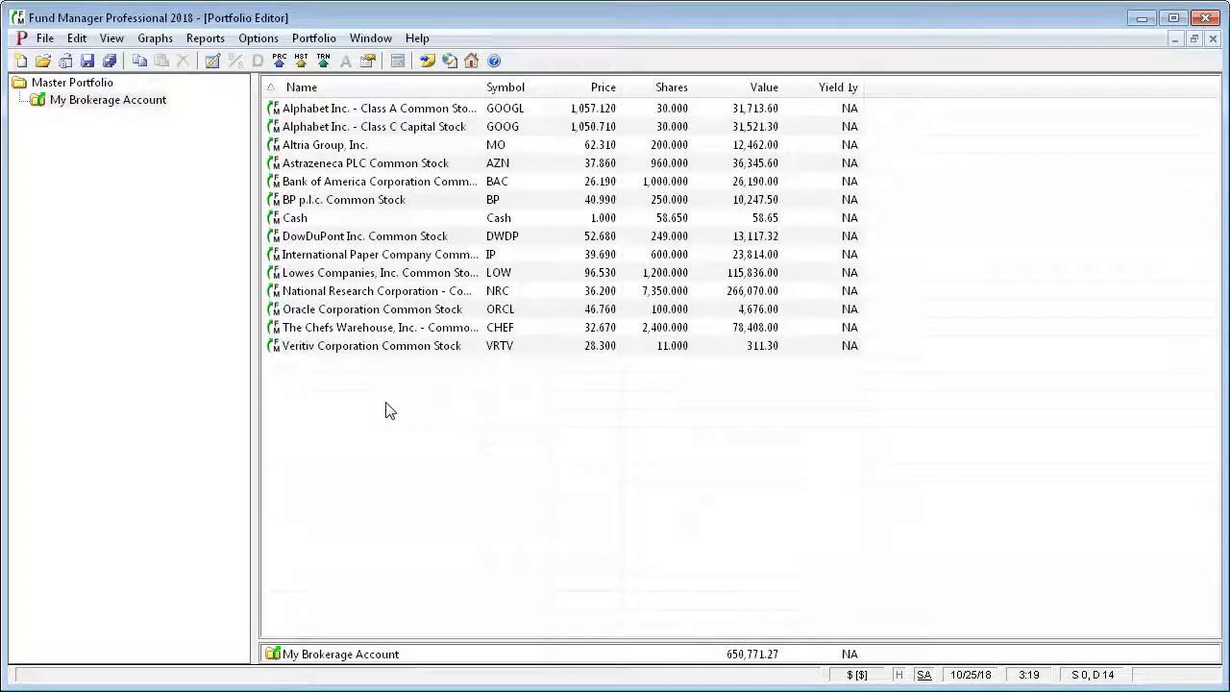
{"action": "left_click", "coordinate": [375, 127]}
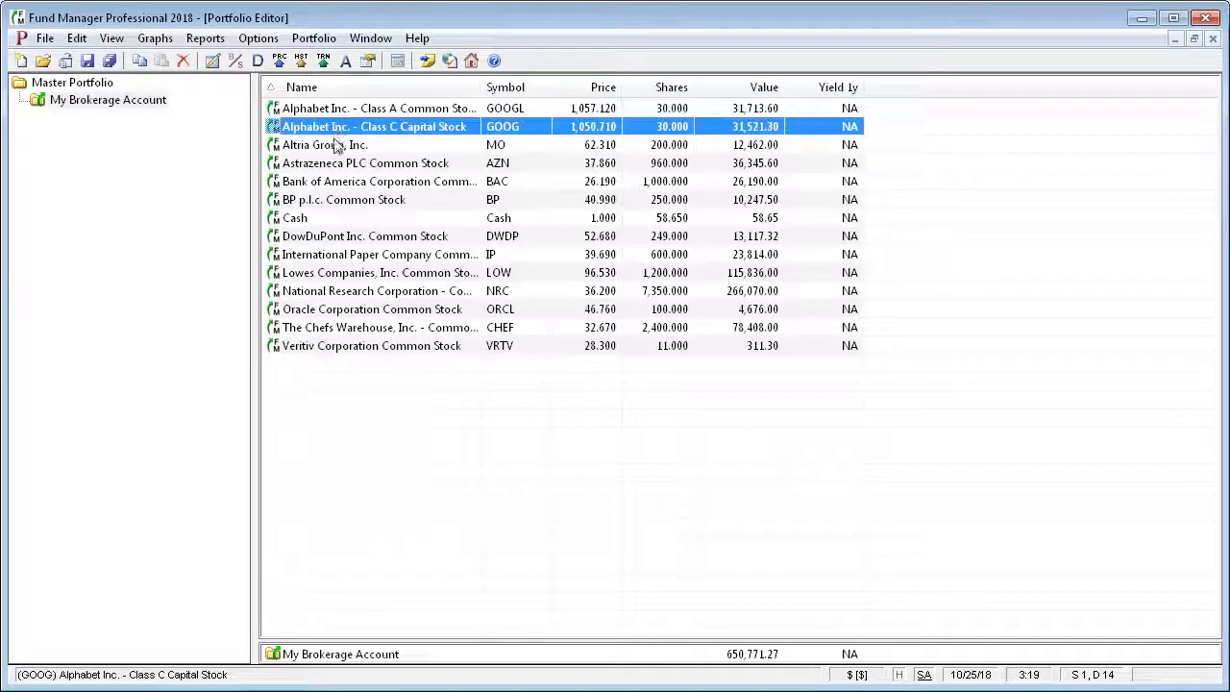
{"action": "left_click", "coordinate": [365, 161]}
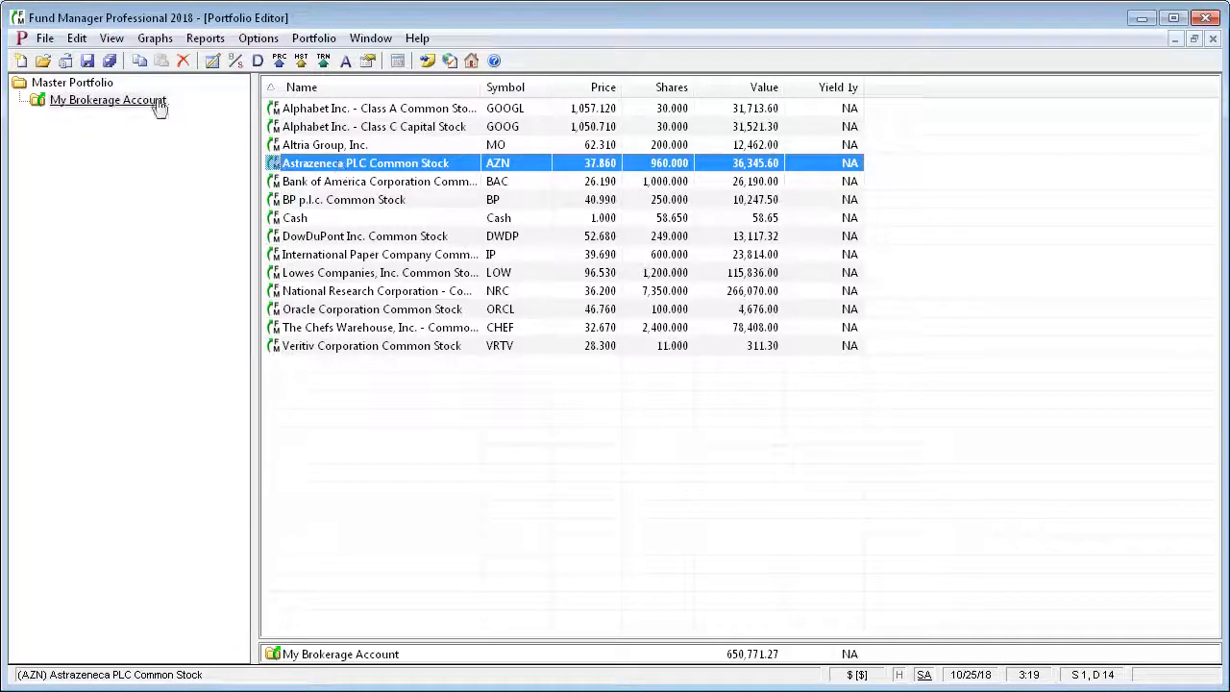
{"action": "left_click", "coordinate": [44, 38]}
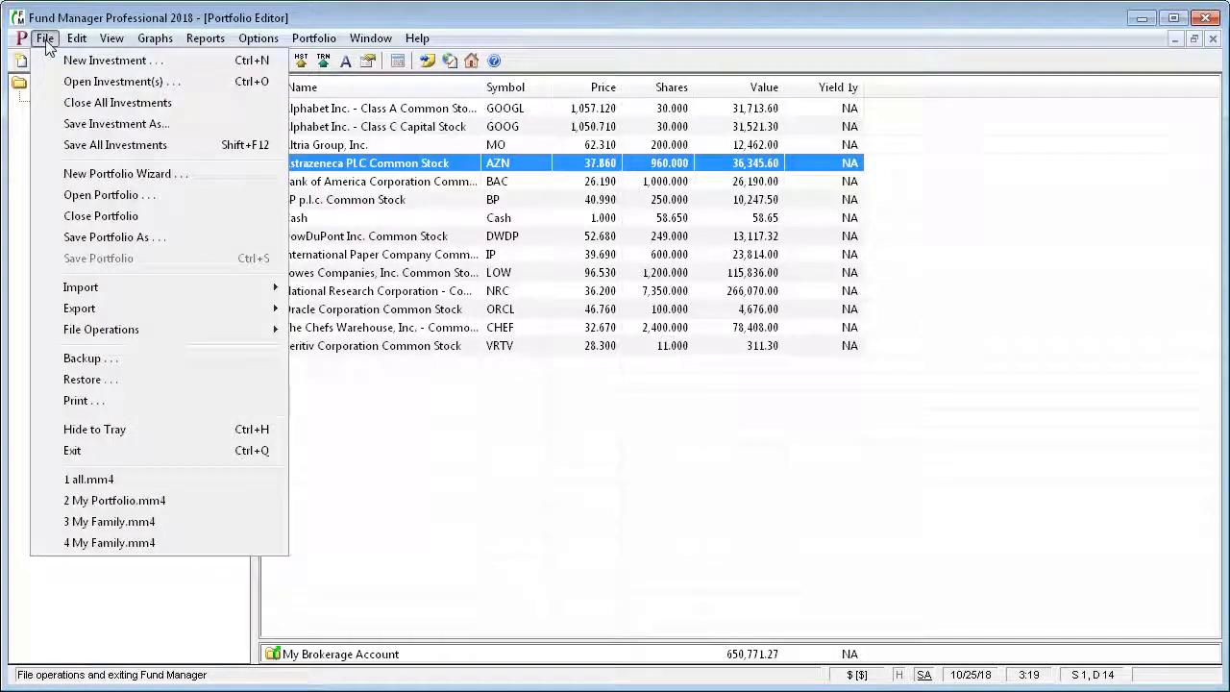
{"action": "left_click", "coordinate": [44, 38]}
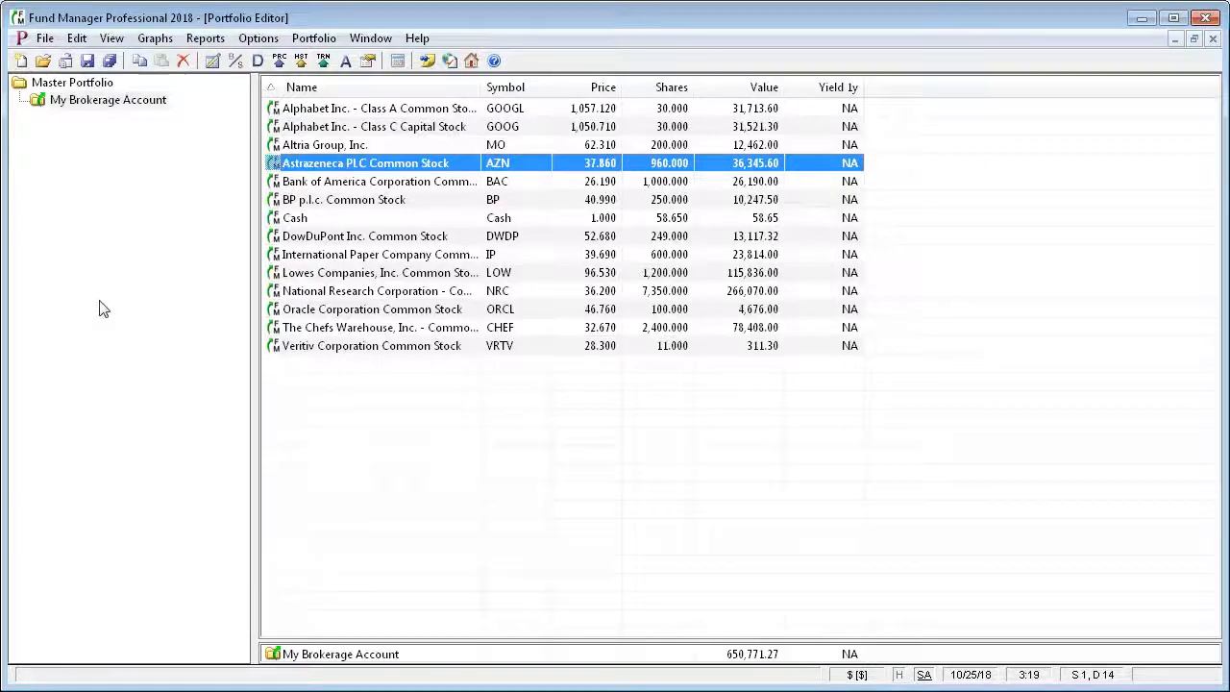
{"action": "mouse_move", "coordinate": [1038, 373]}
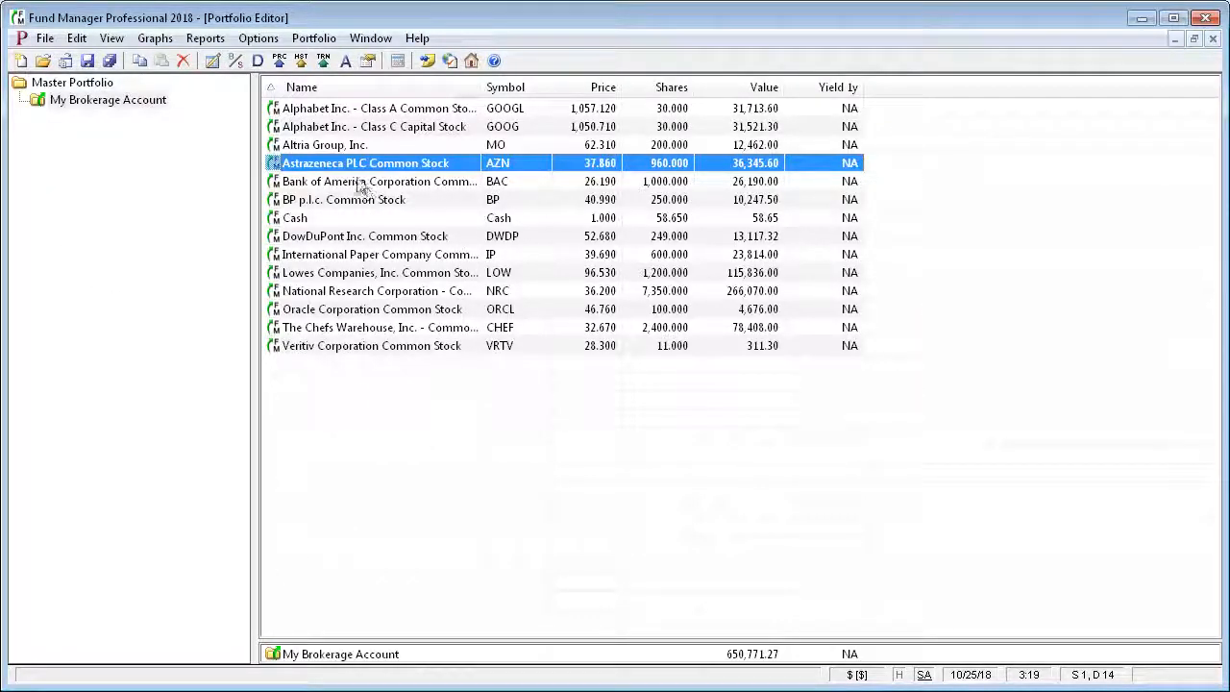
{"action": "mouse_move", "coordinate": [181, 162]}
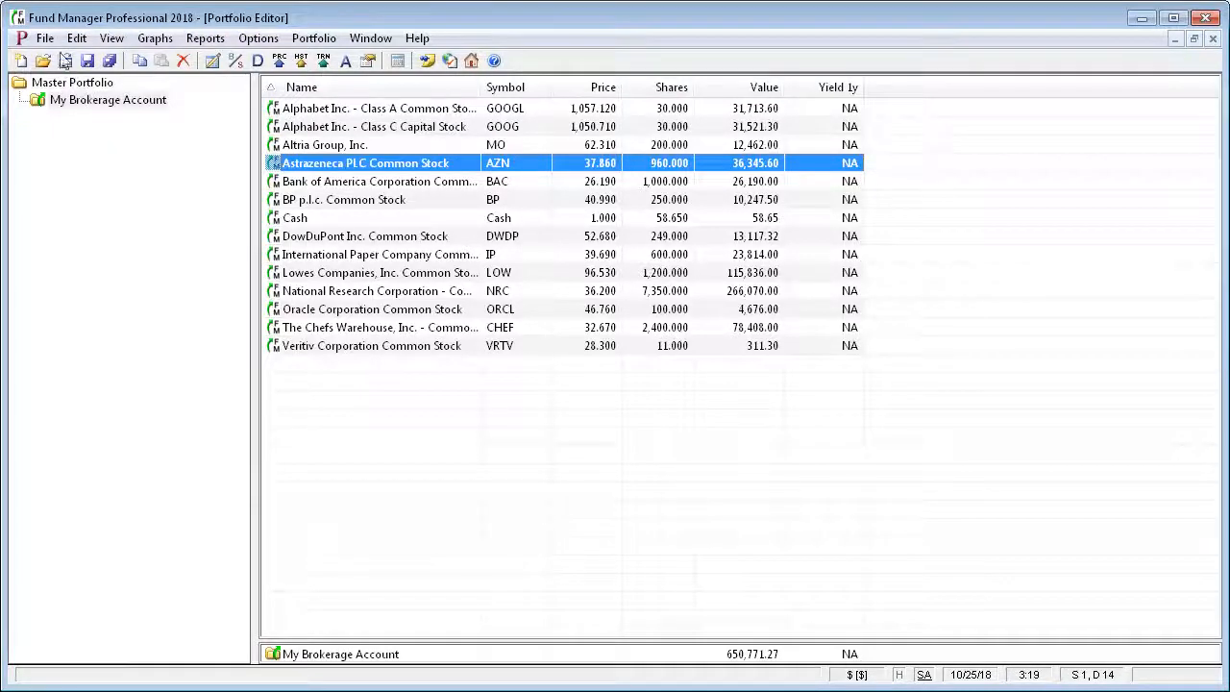
Save the portfolio under the new file name 'My Portfolio'.
{"action": "left_click", "coordinate": [44, 39]}
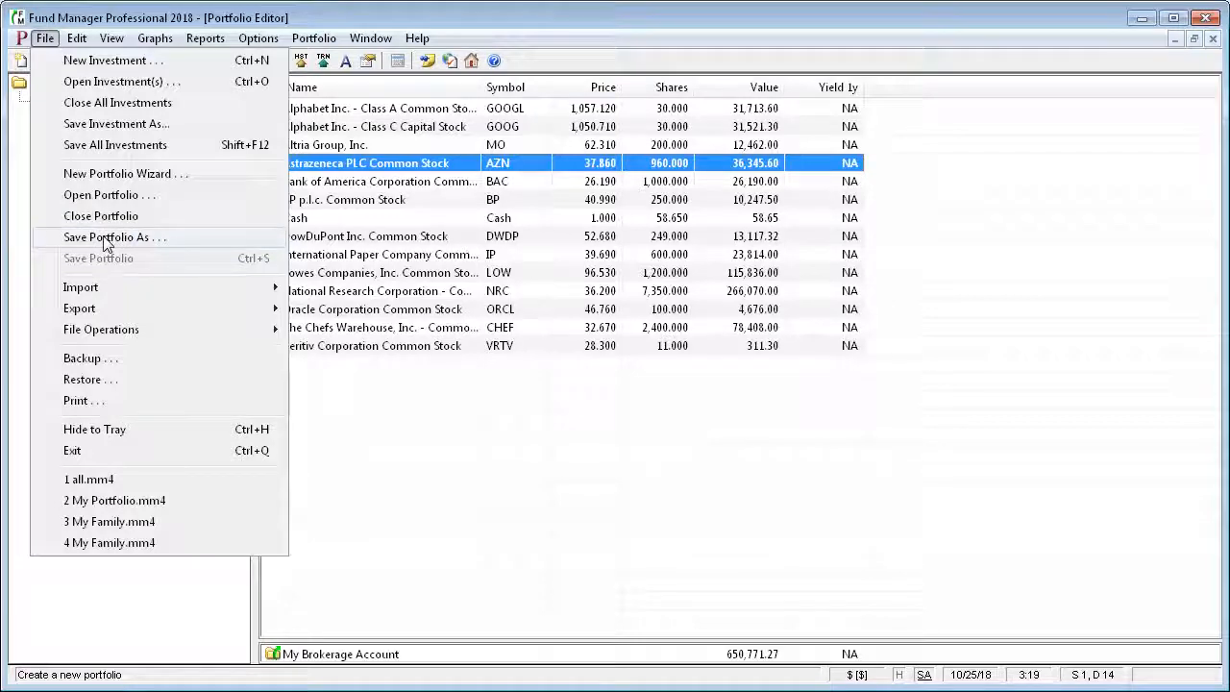
{"action": "left_click", "coordinate": [116, 238]}
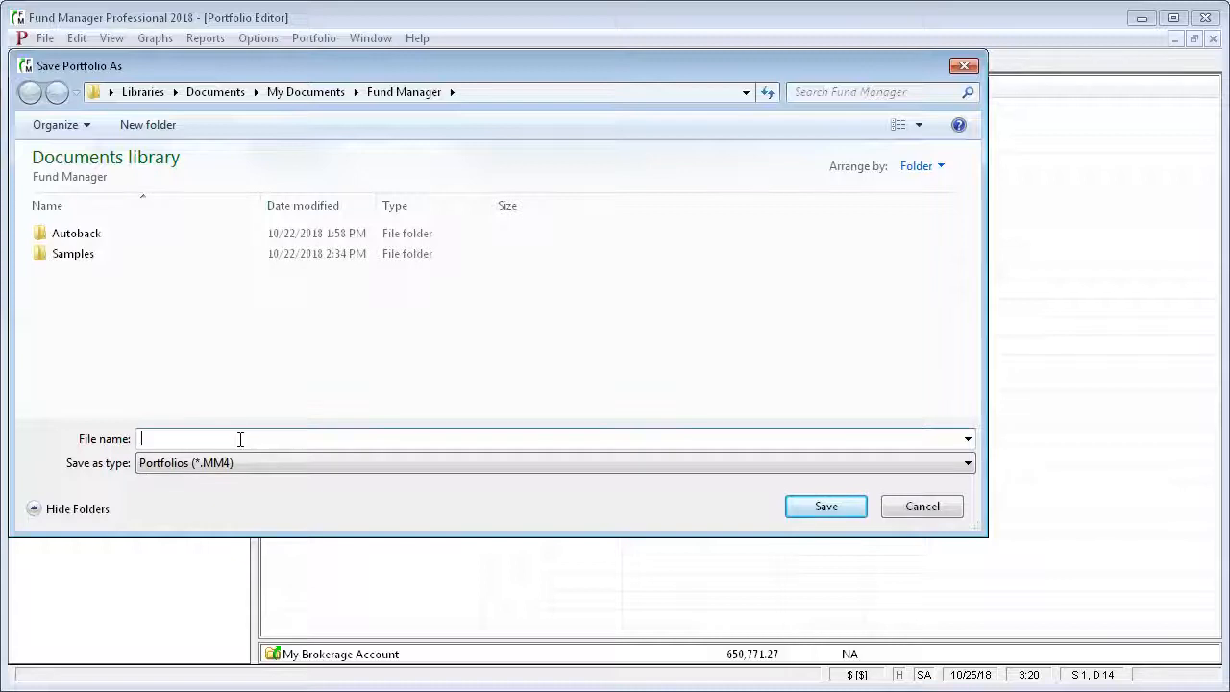
{"action": "type", "text": "My Portfolio"}
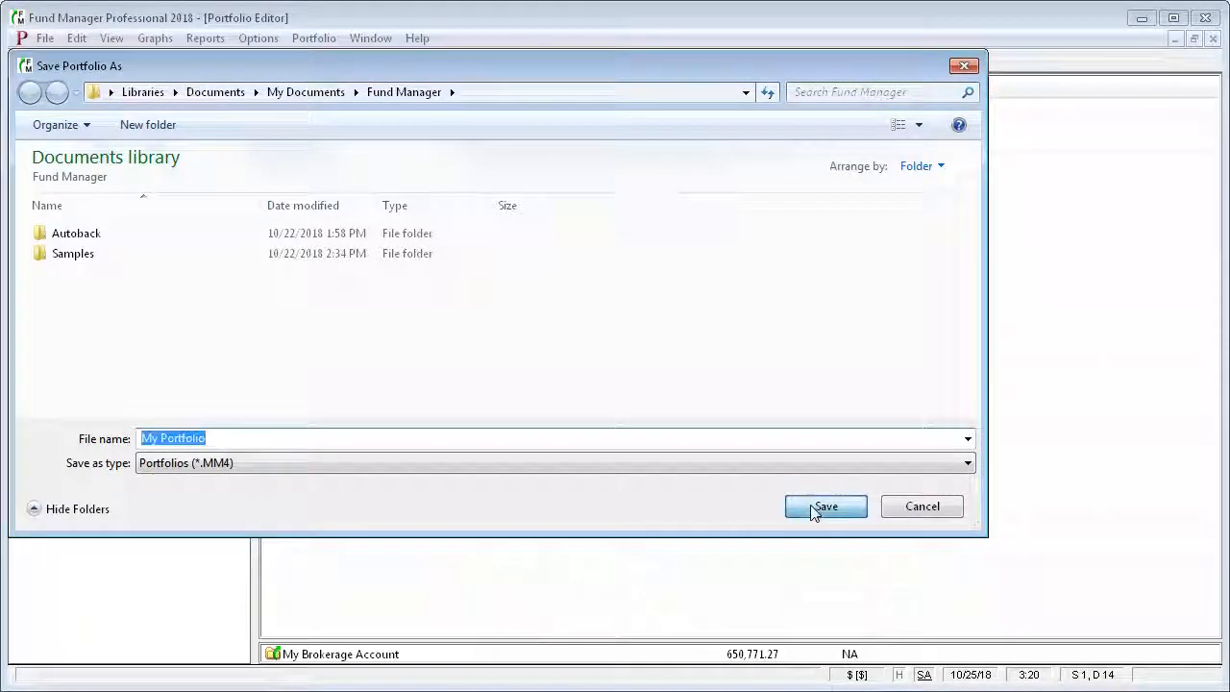
{"action": "left_click", "coordinate": [825, 507]}
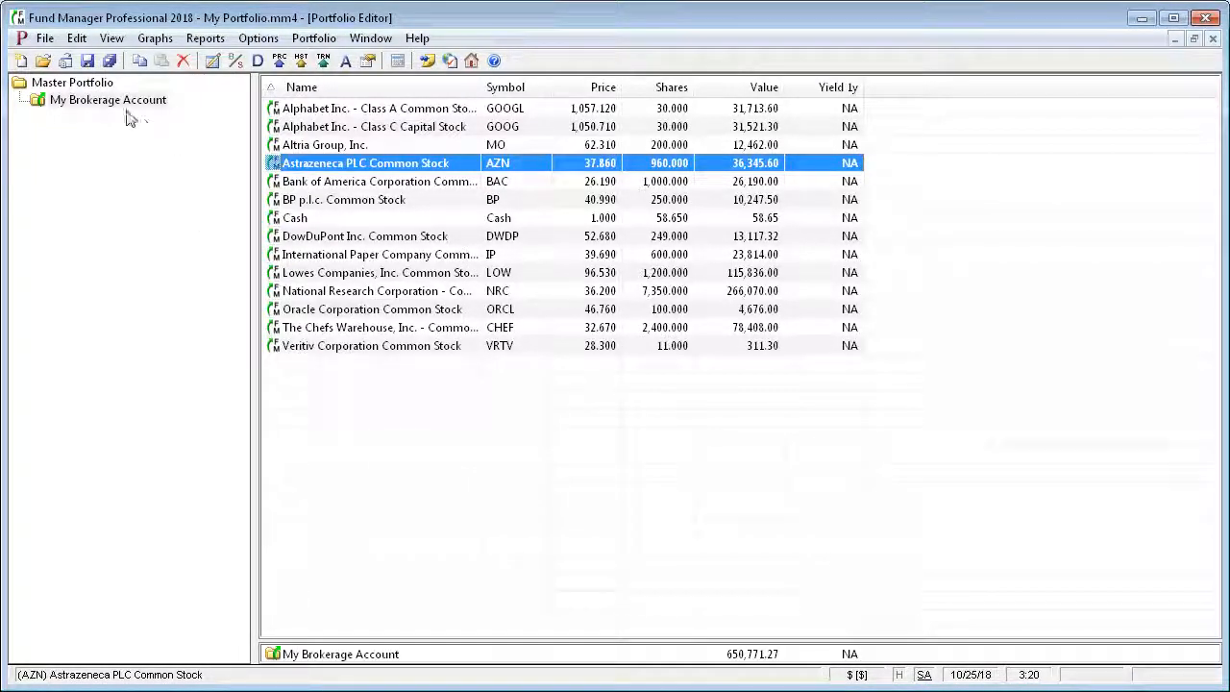
Show the File menu's Save Portfolio command for My Portfolio.mm4.
{"action": "left_click", "coordinate": [44, 38]}
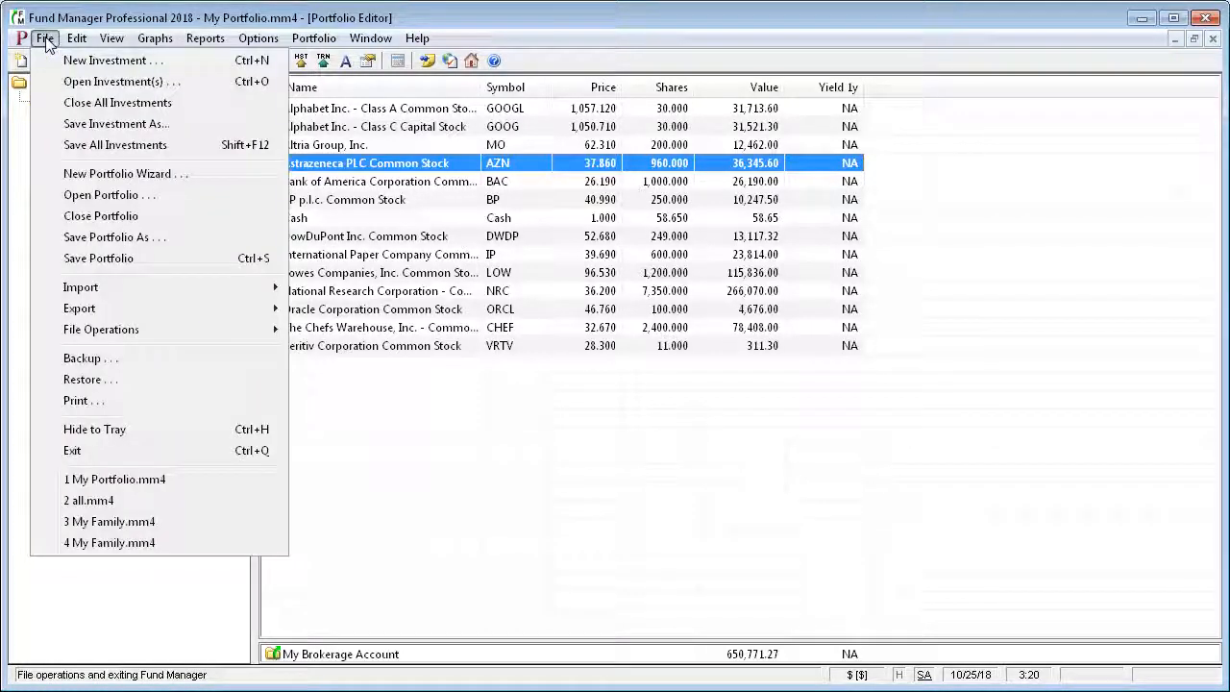
{"action": "mouse_move", "coordinate": [116, 144]}
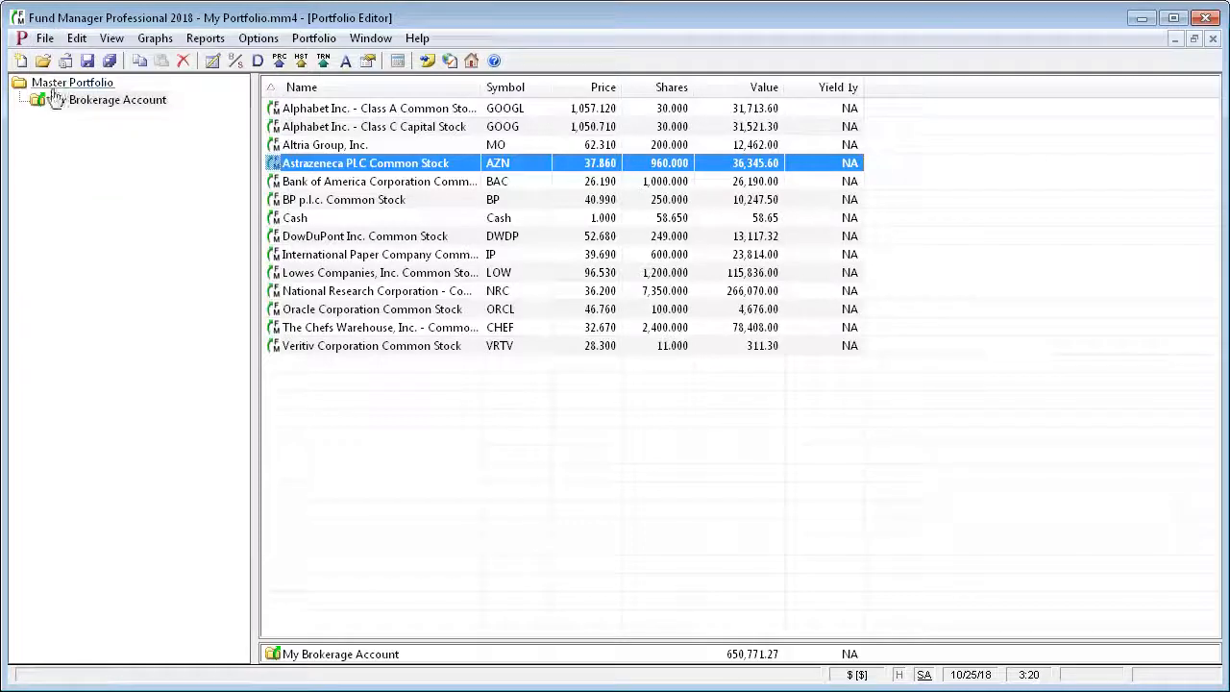
{"action": "left_click", "coordinate": [44, 39]}
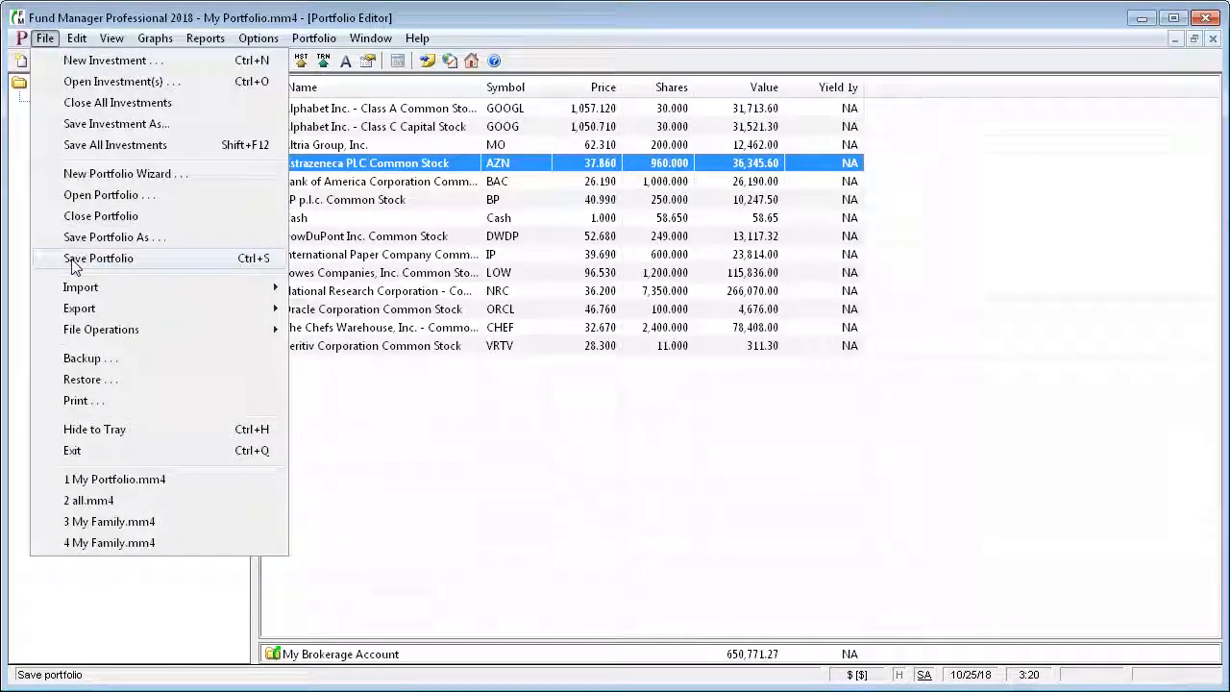